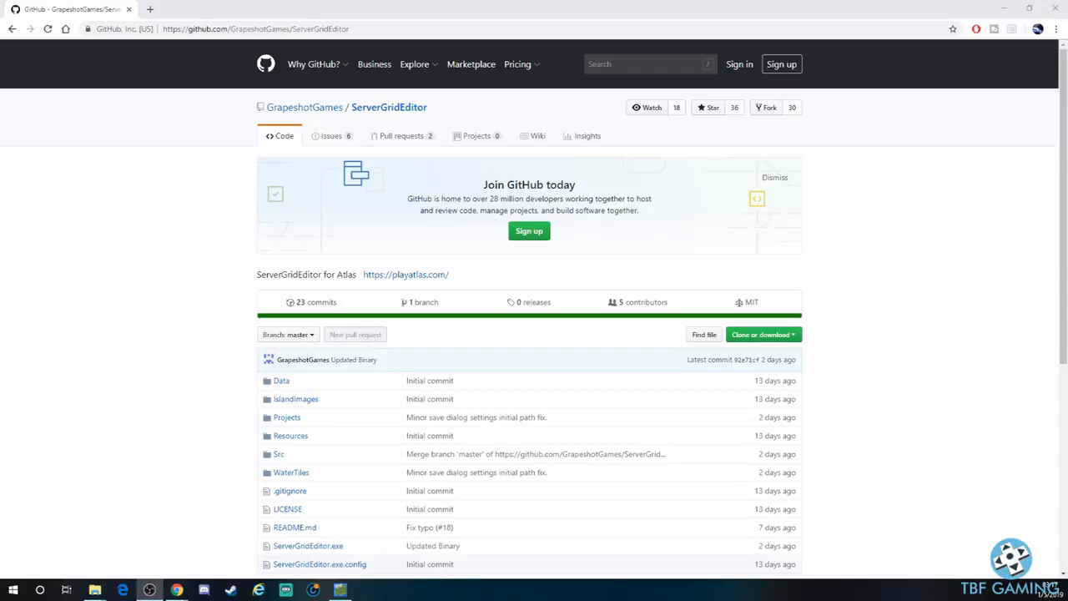
Reveal the Clone or download options on the ServerGridEditor GitHub page
scroll(down, 3)
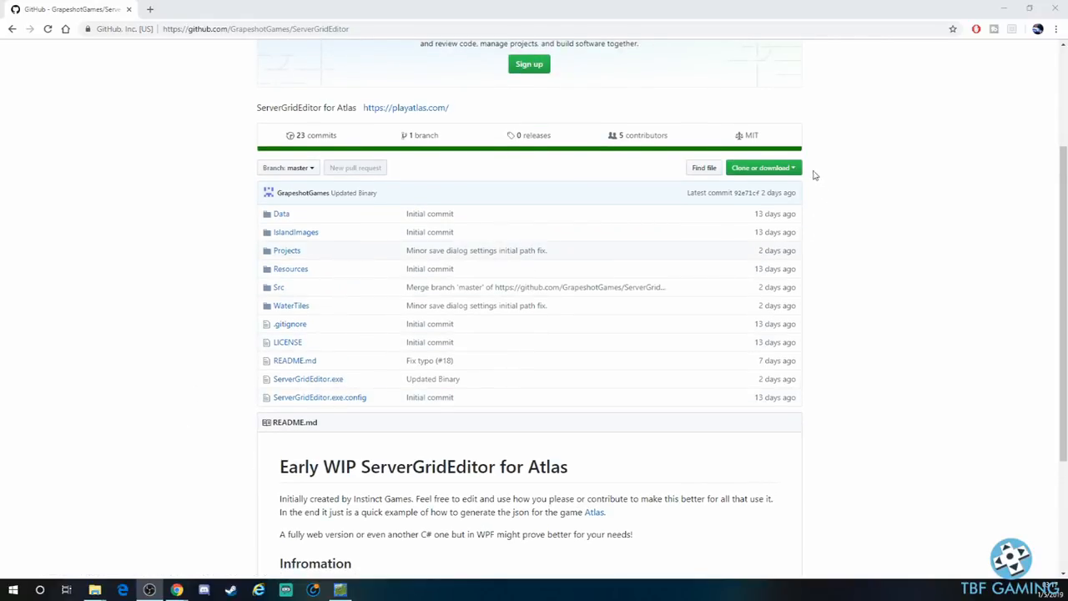
click(761, 167)
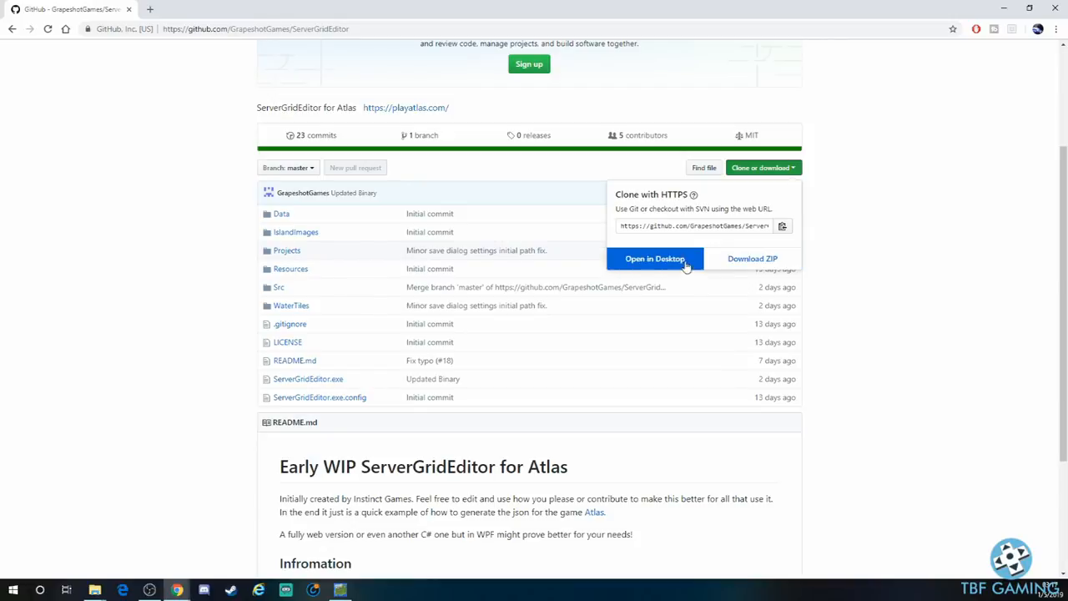
mouse_move(751, 260)
text(servergr)
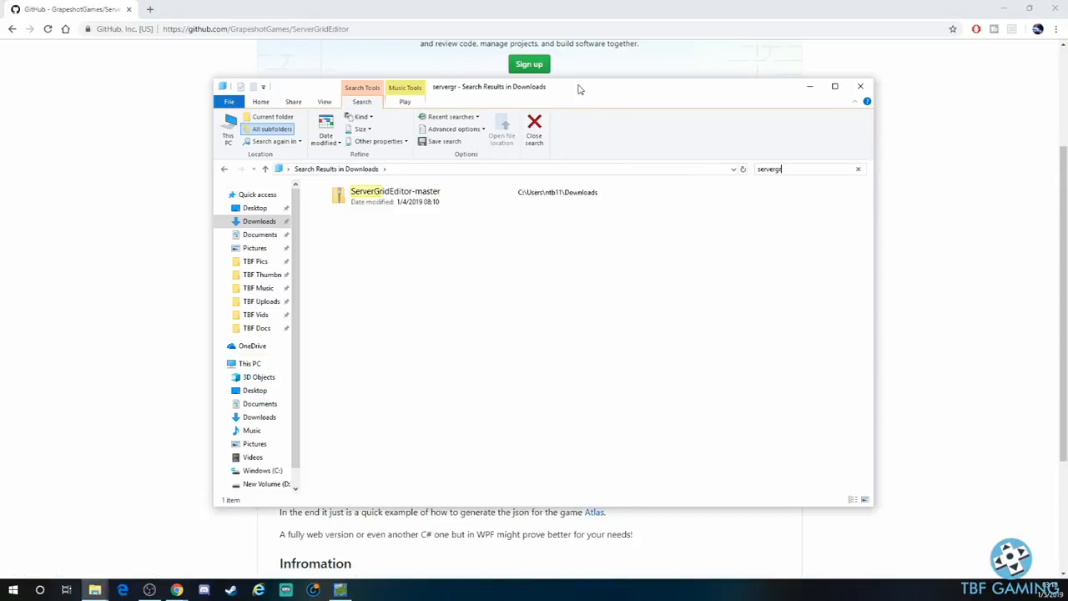
Copy the ServerGridEditor-master folder from inside the downloaded archive
click(393, 190)
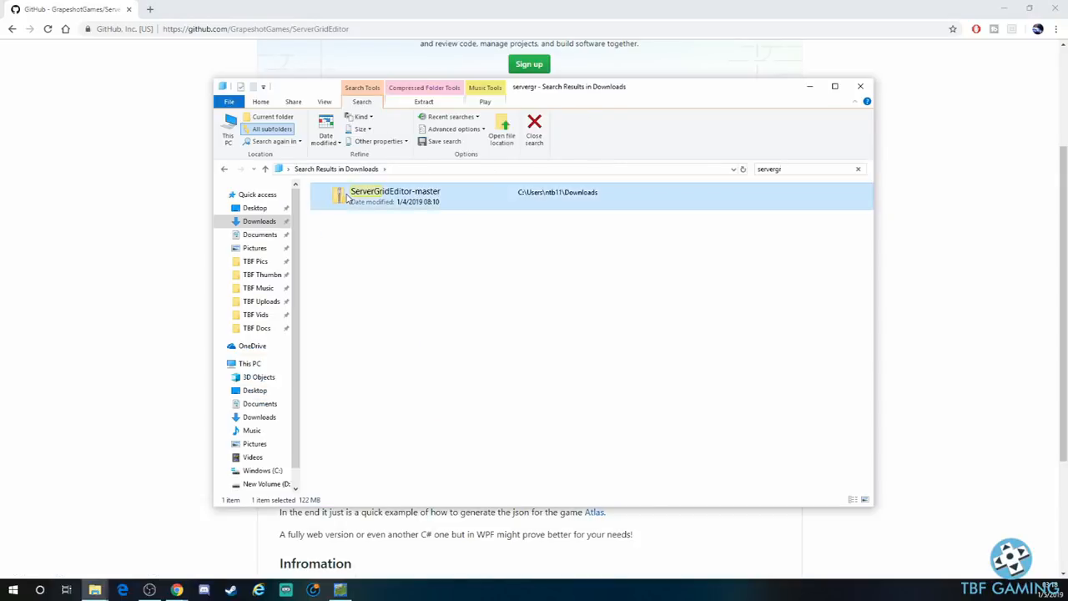
double_click(394, 190)
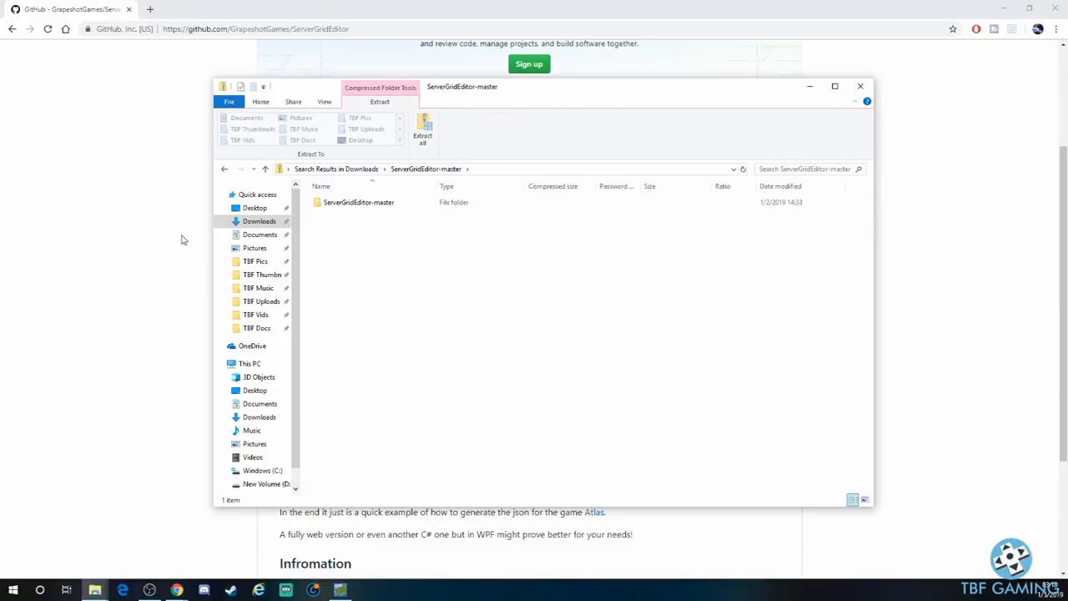
click(357, 203)
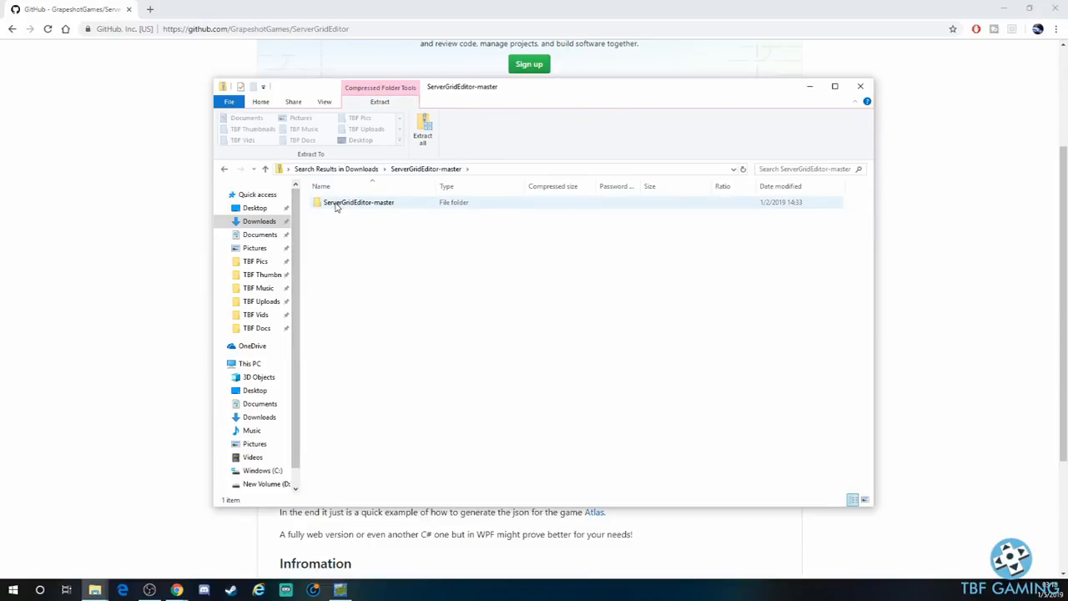
right_click(357, 202)
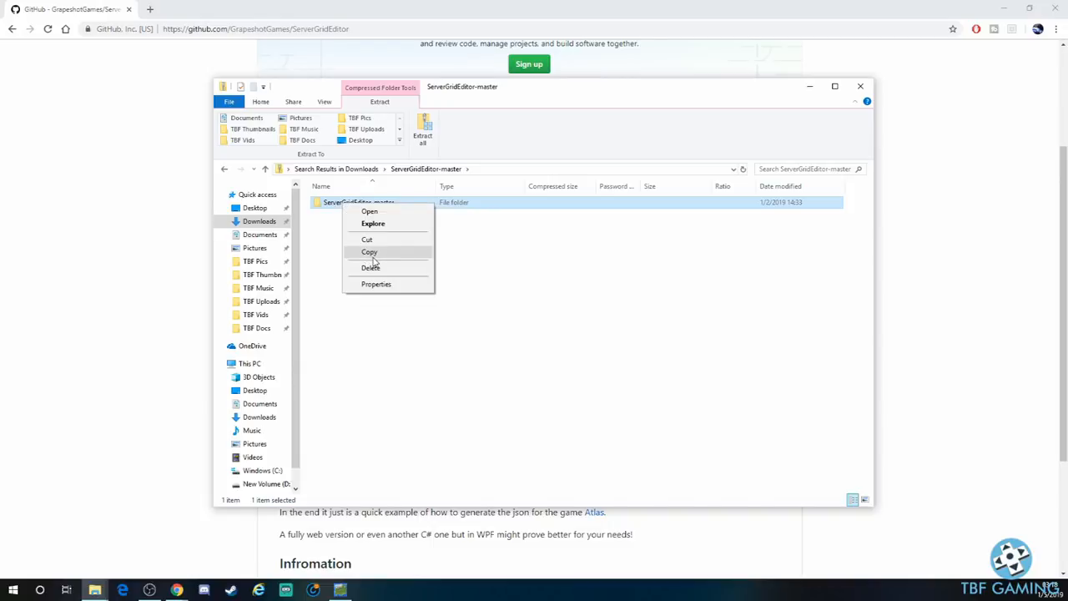
click(369, 252)
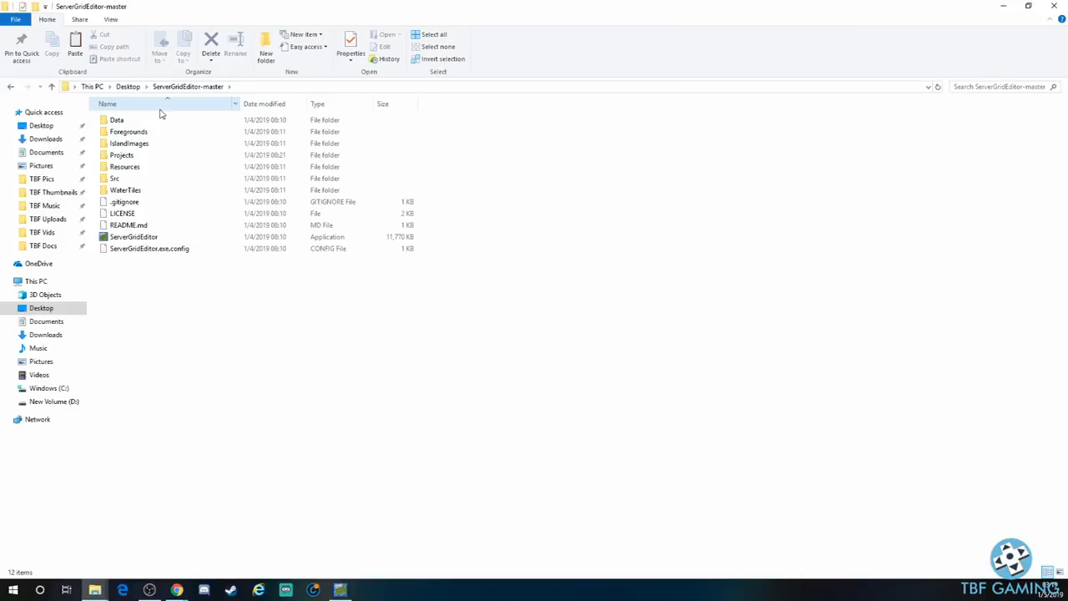
Select the ServerGridEditor application file in the extracted Desktop folder
click(134, 237)
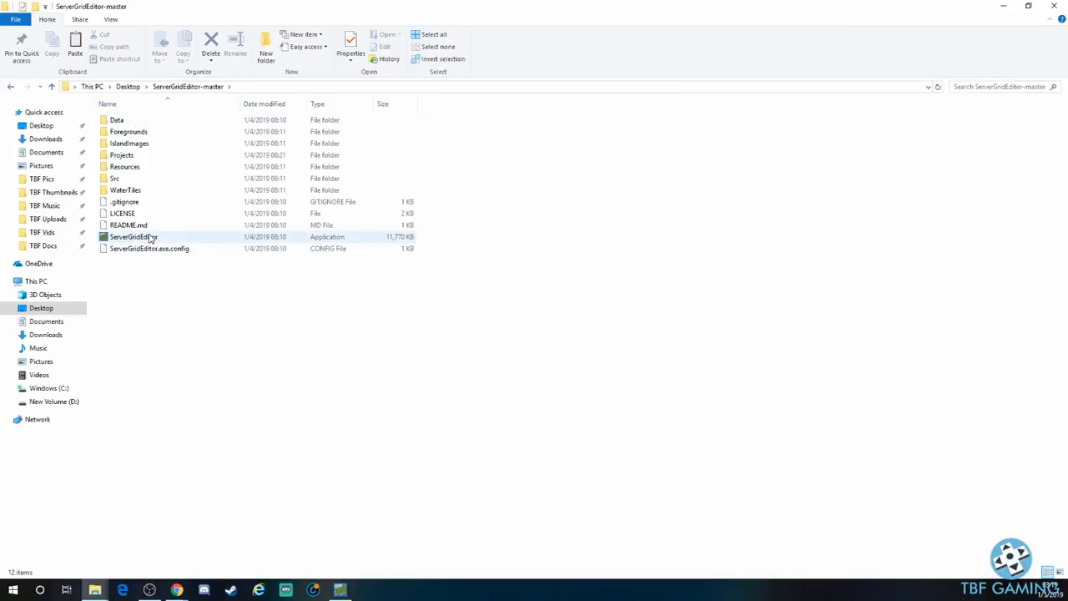
click(133, 237)
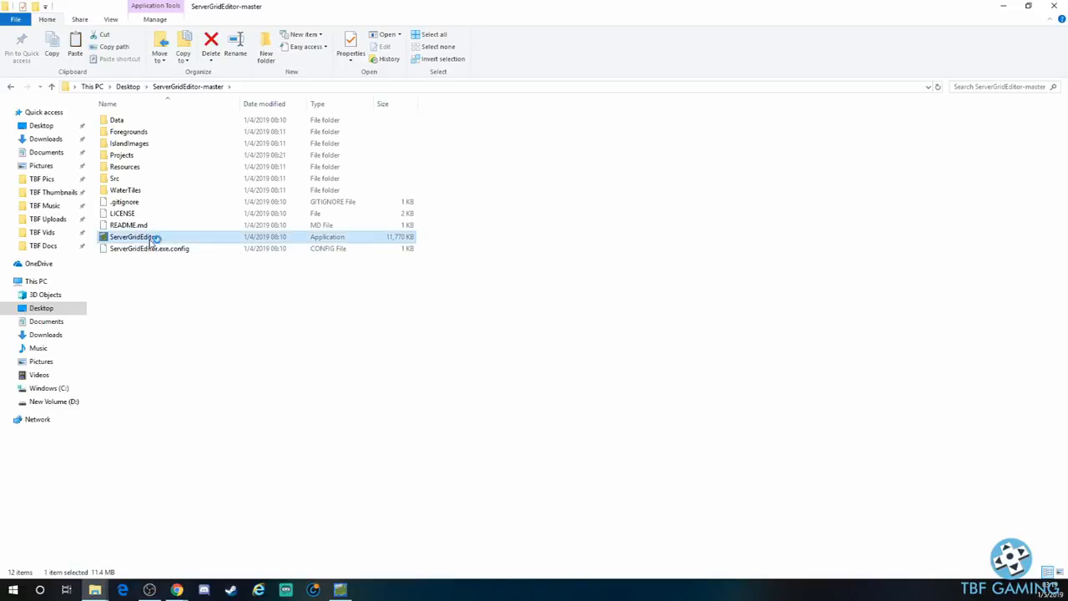
double_click(133, 237)
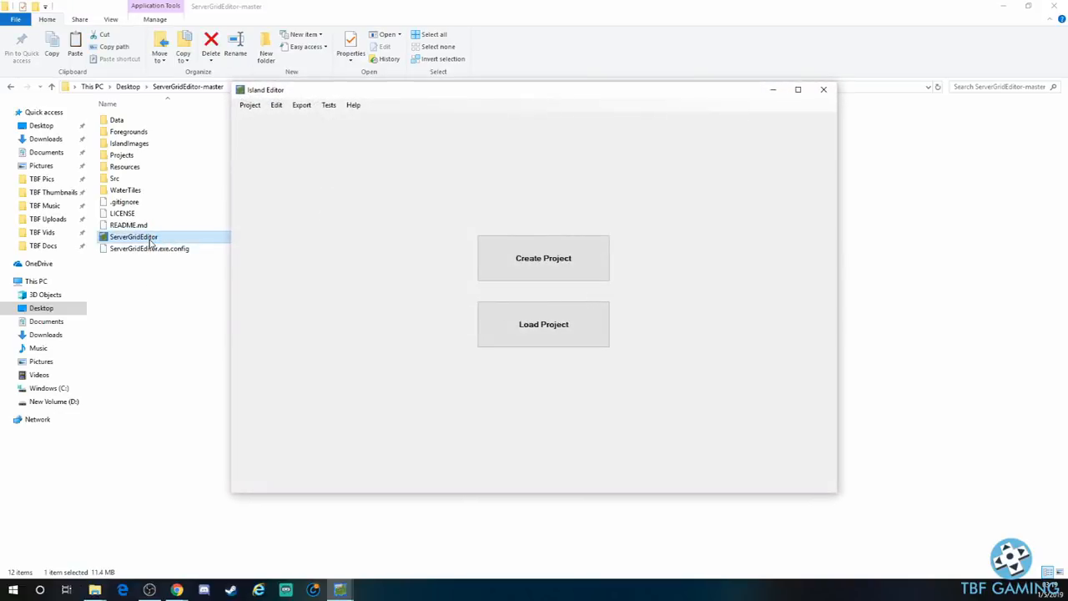
mouse_move(574, 351)
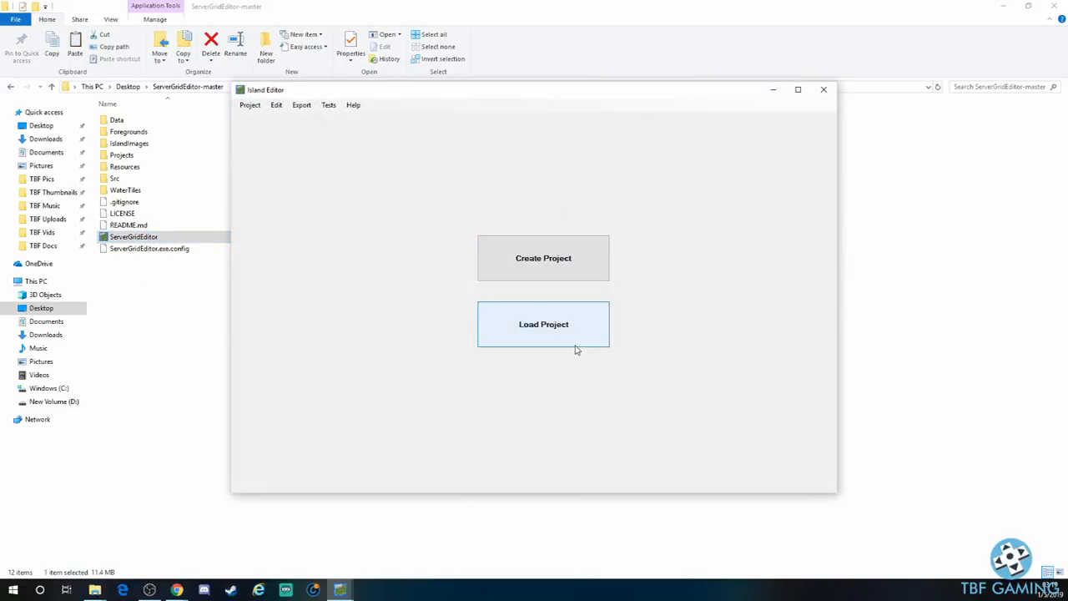
mouse_move(572, 336)
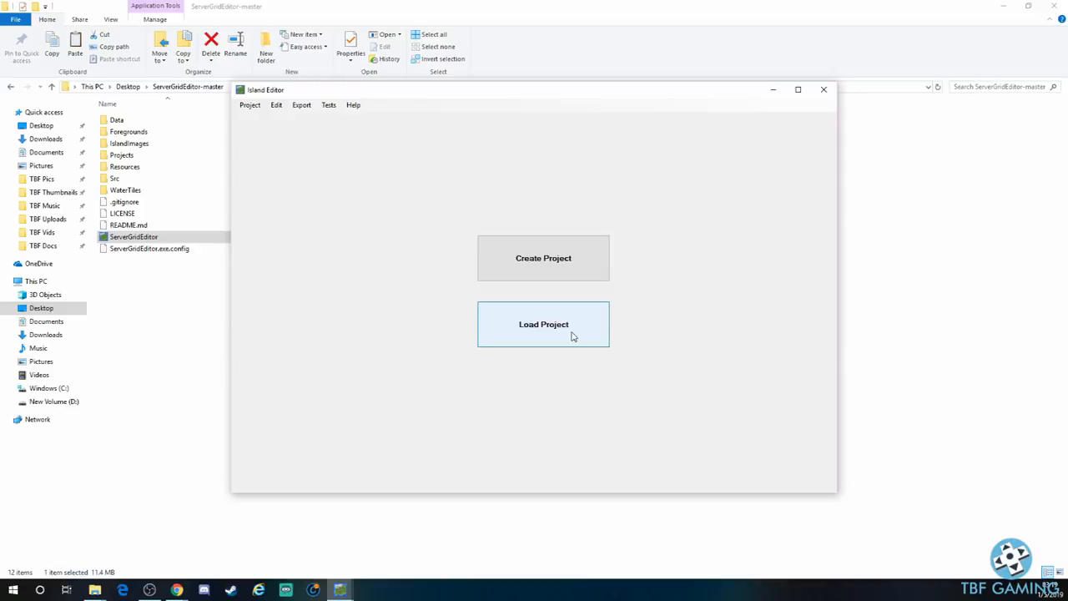
mouse_move(571, 337)
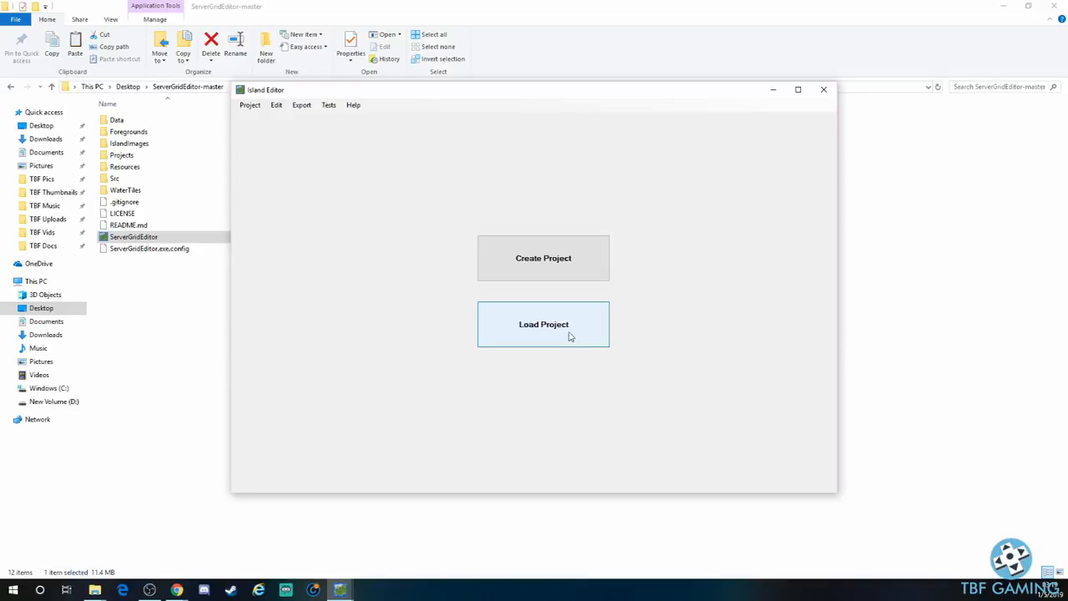
mouse_move(596, 337)
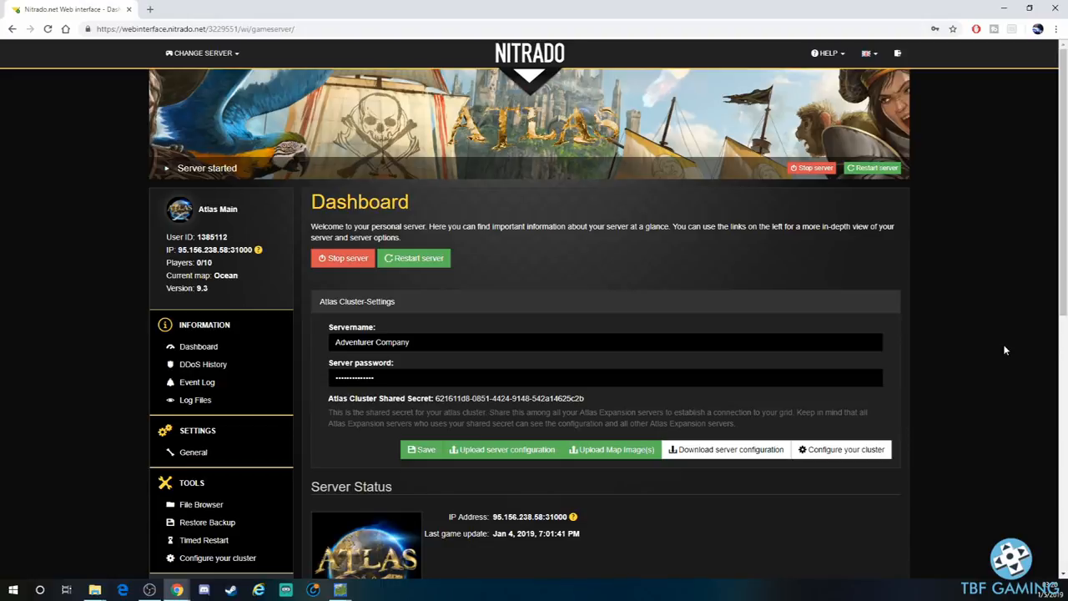
mouse_move(958, 337)
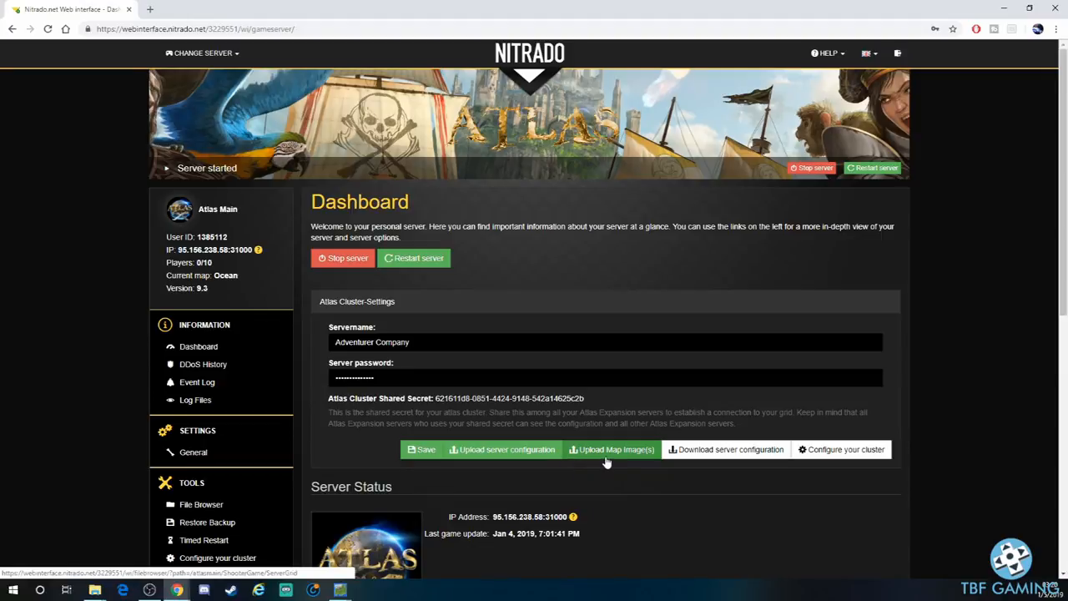
mouse_move(695, 458)
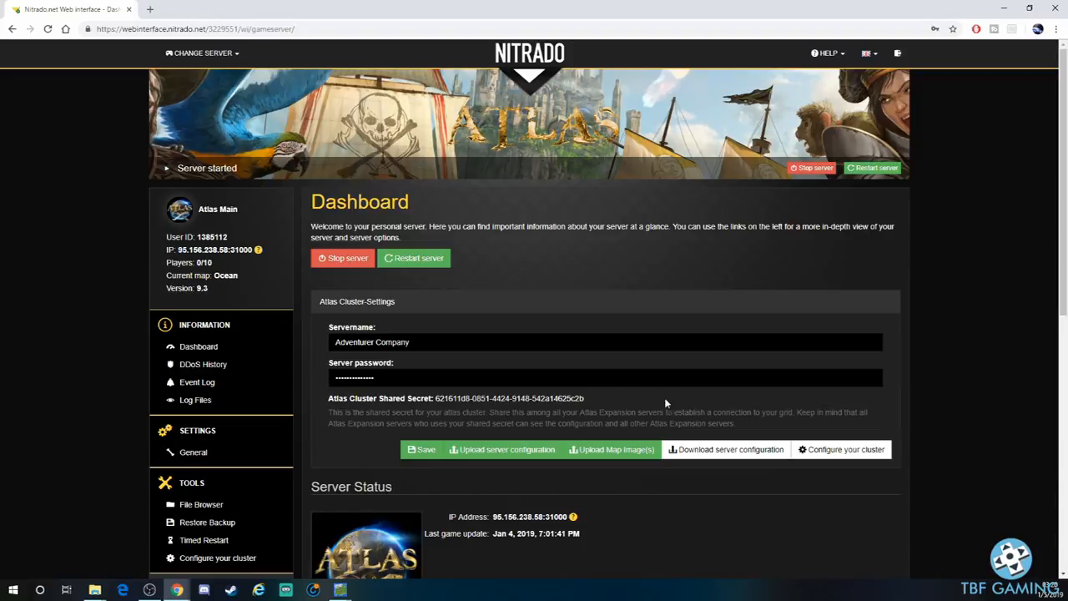
mouse_move(659, 411)
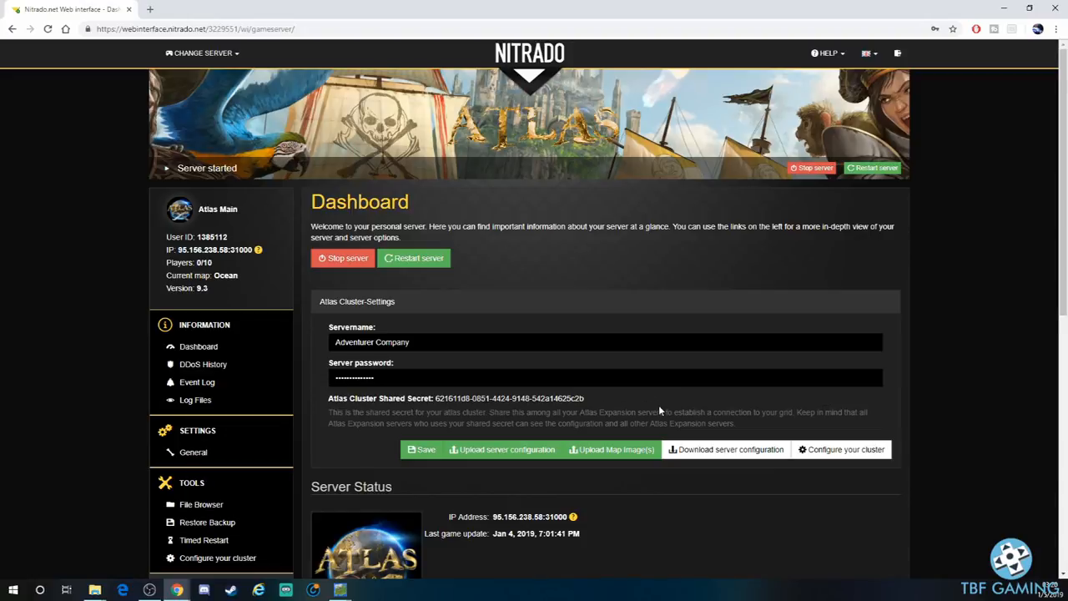
mouse_move(725, 457)
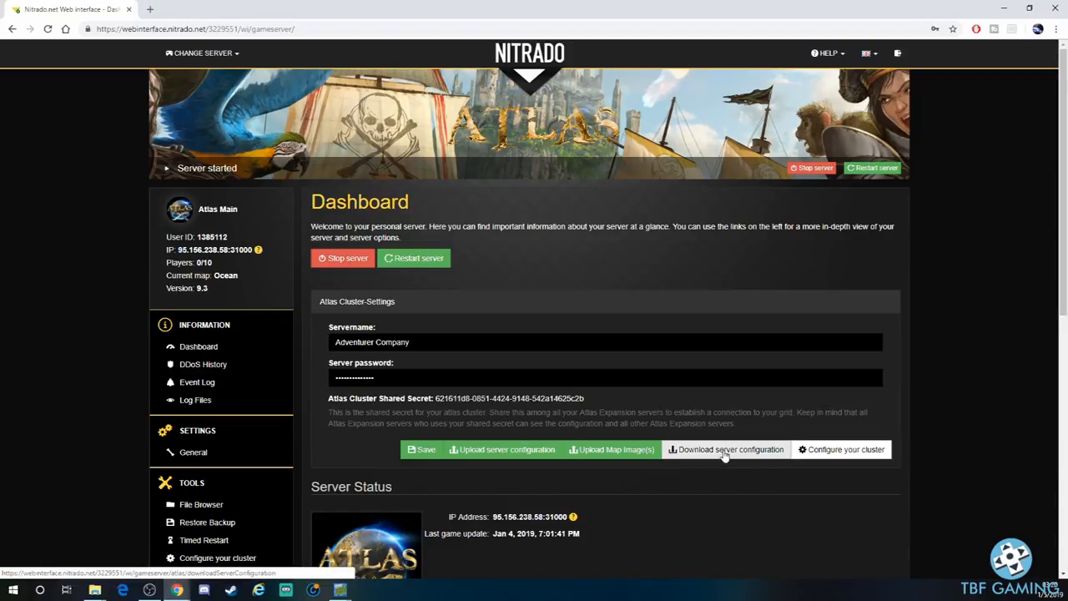
Download the cluster server configuration JSON from the Dashboard and reveal the downloaded file
click(726, 451)
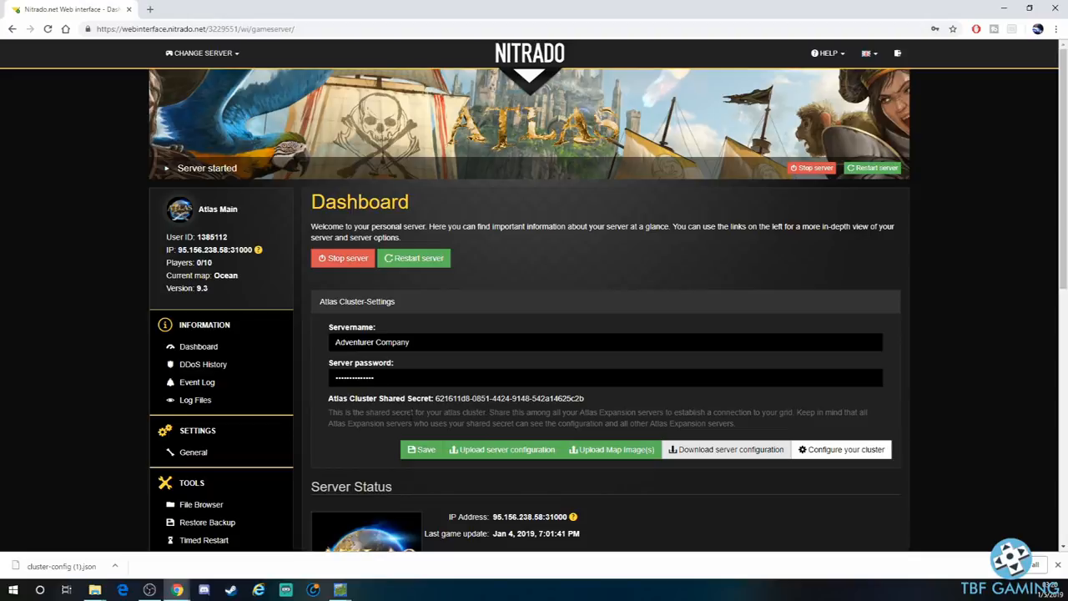
mouse_move(441, 325)
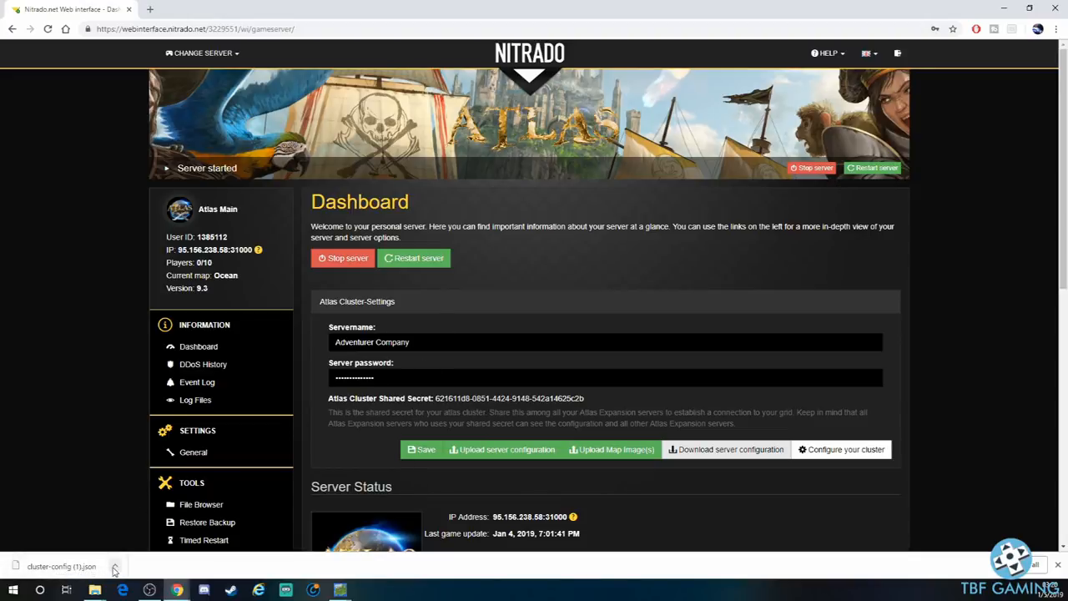
click(114, 568)
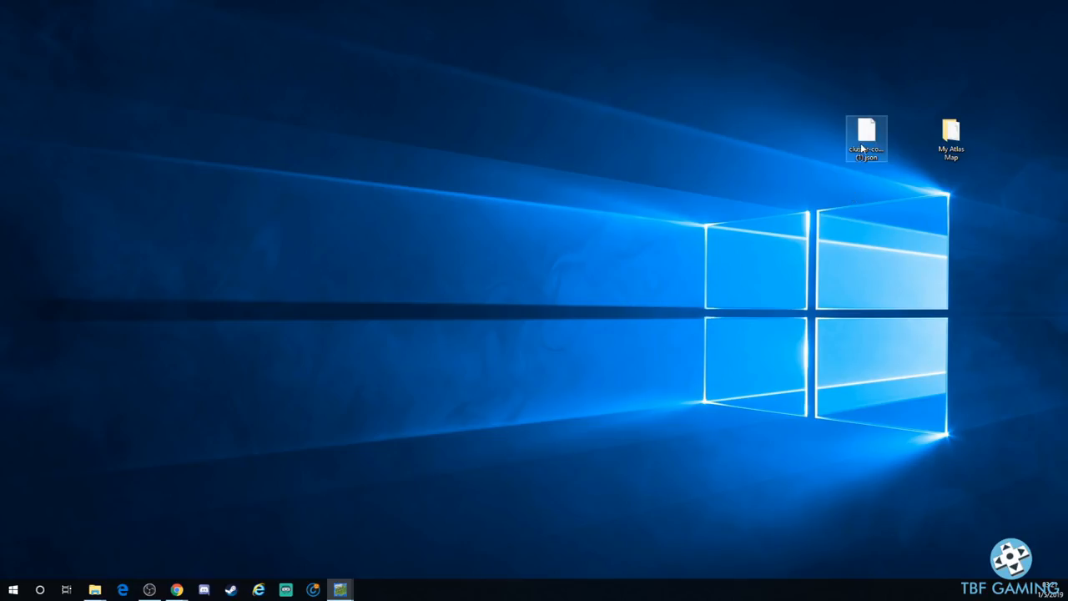
Move the cluster-config JSON and the My Atlas Map folder side by side at the desktop centre
drag(866, 136, 654, 197)
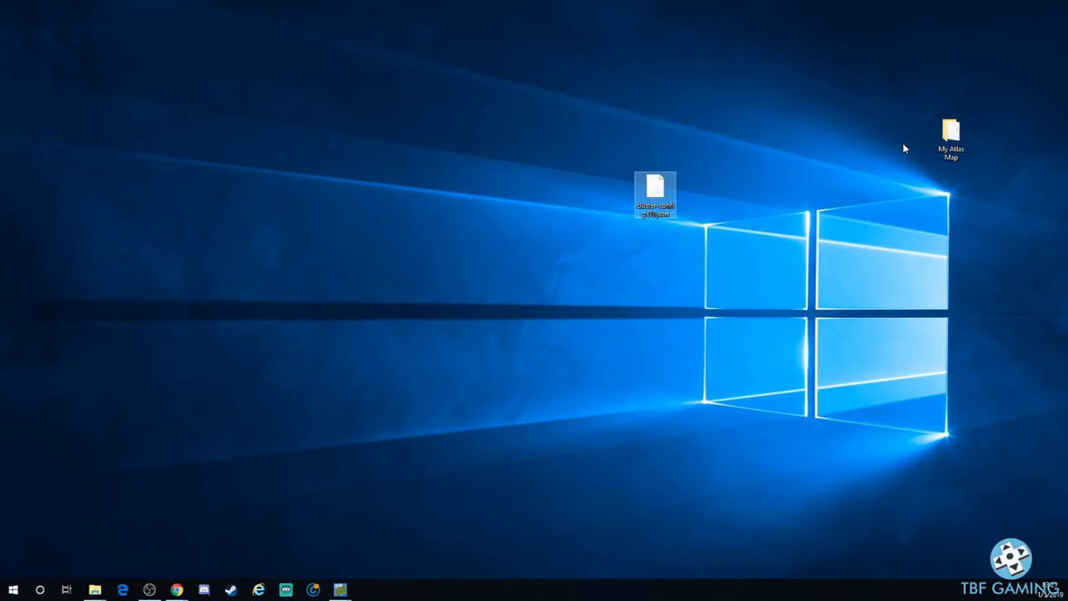
drag(951, 134, 697, 193)
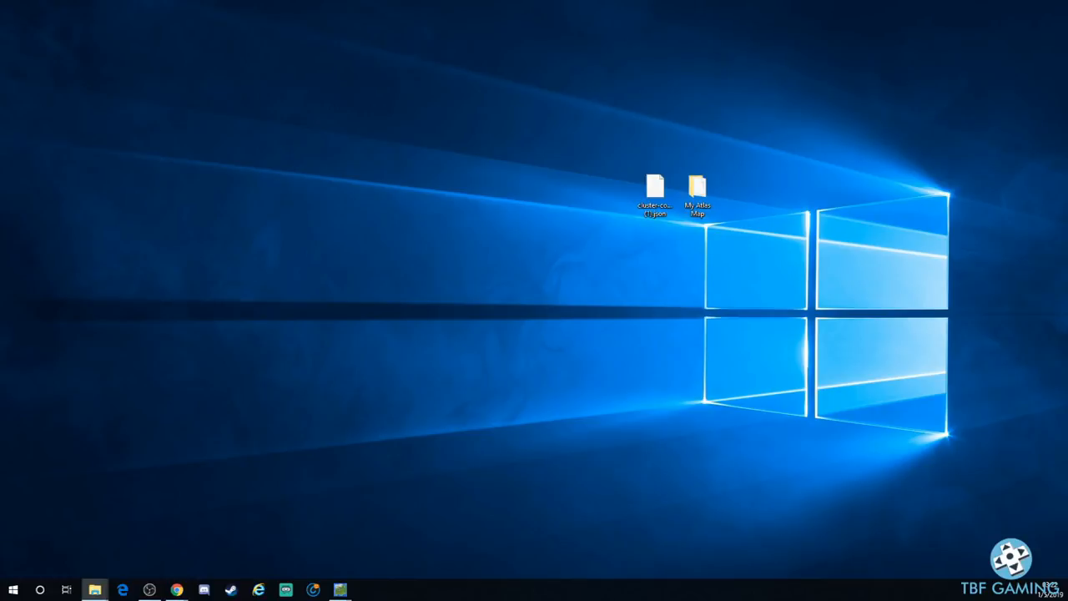
Browse My Atlas Map and its Old Map subfolder, then select cluster-config (1).json
double_click(698, 187)
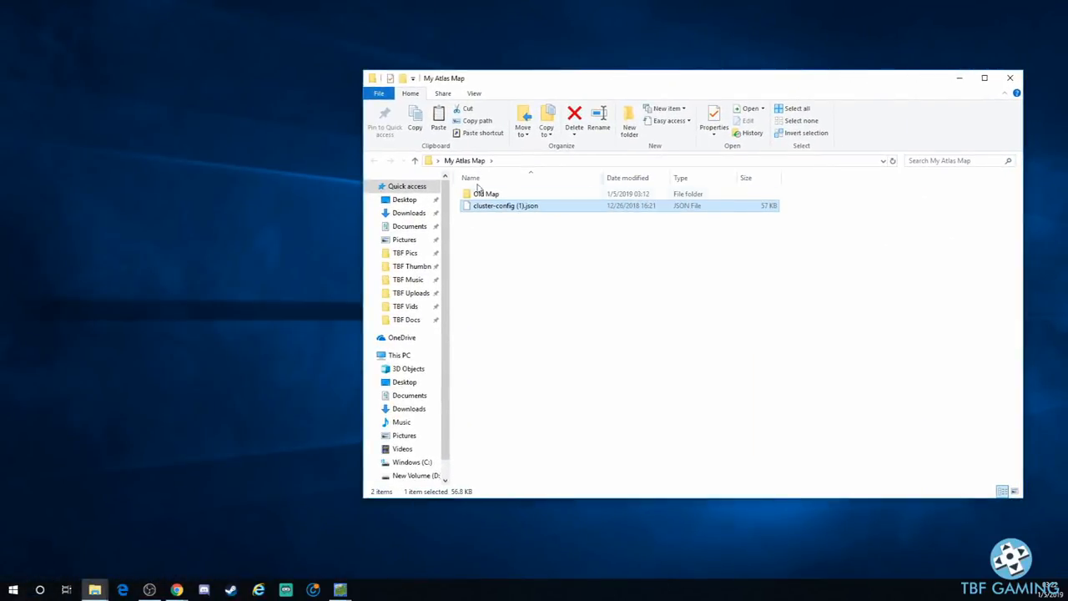
mouse_move(499, 208)
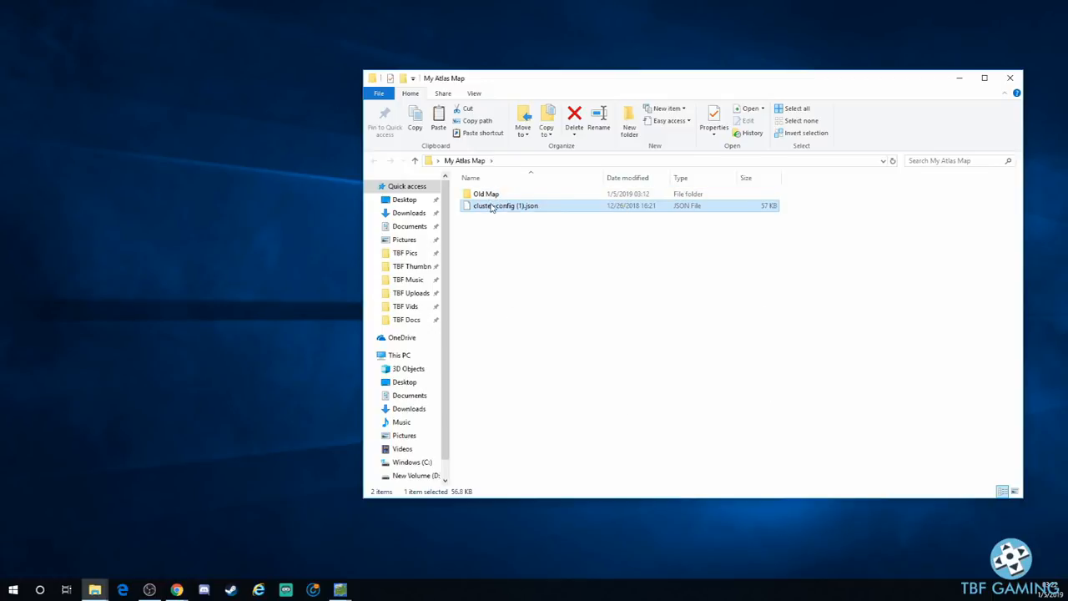
double_click(487, 193)
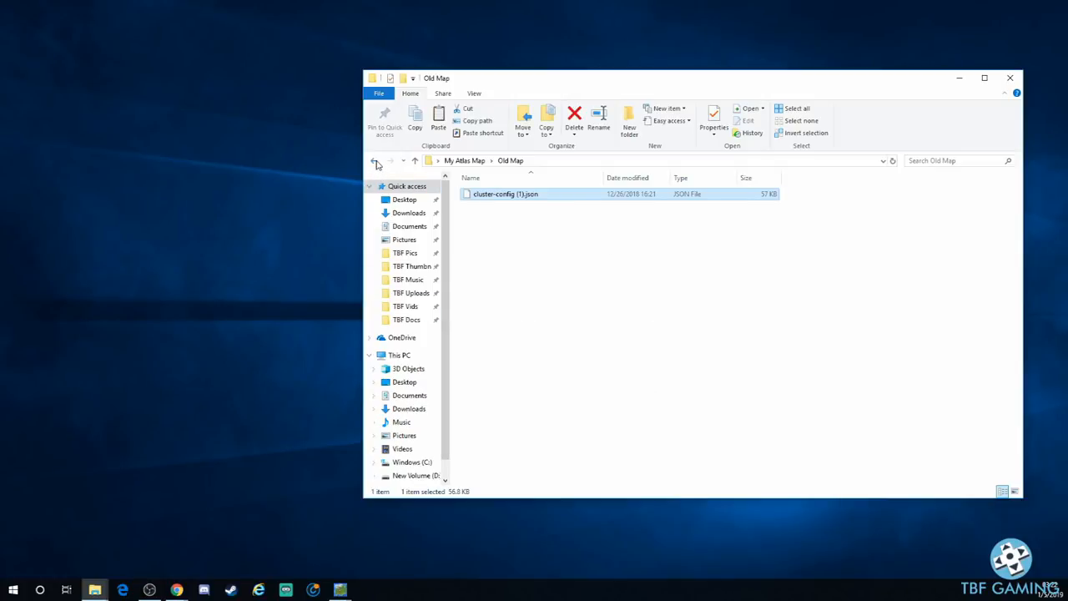
click(375, 160)
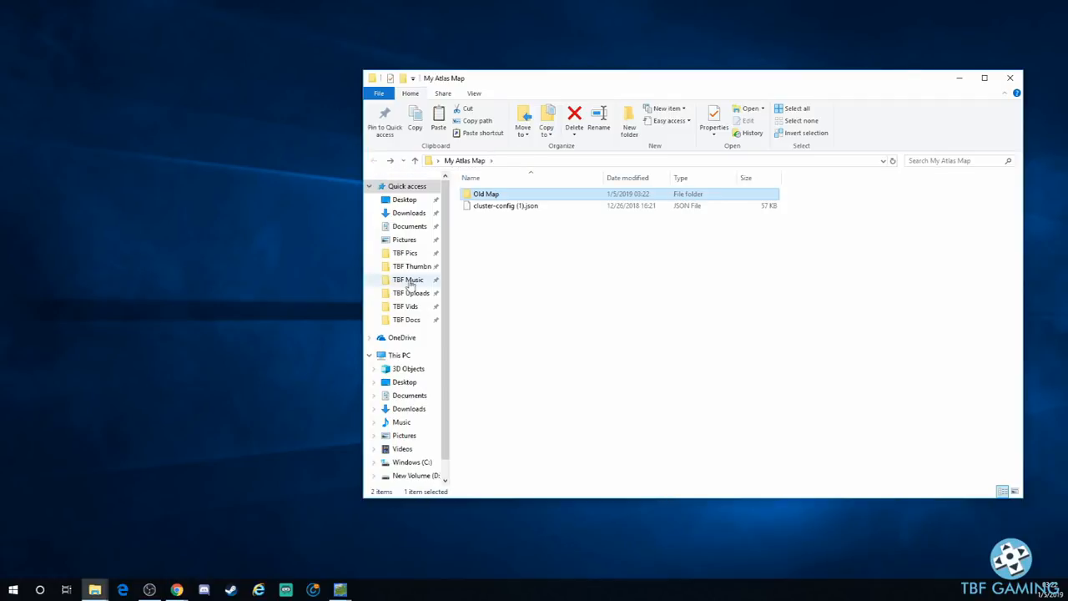
mouse_move(502, 243)
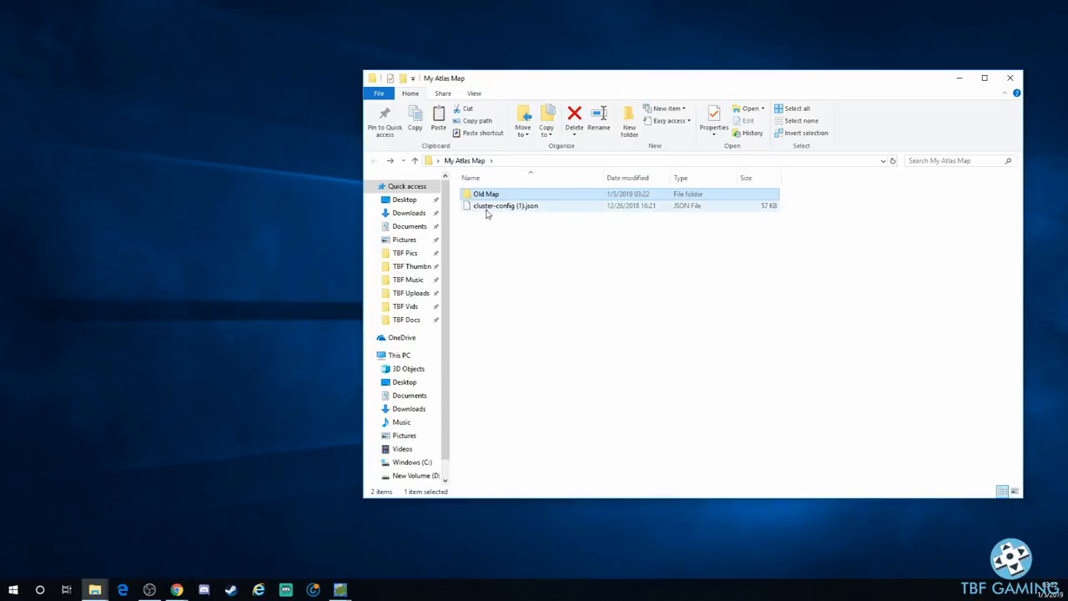
click(486, 194)
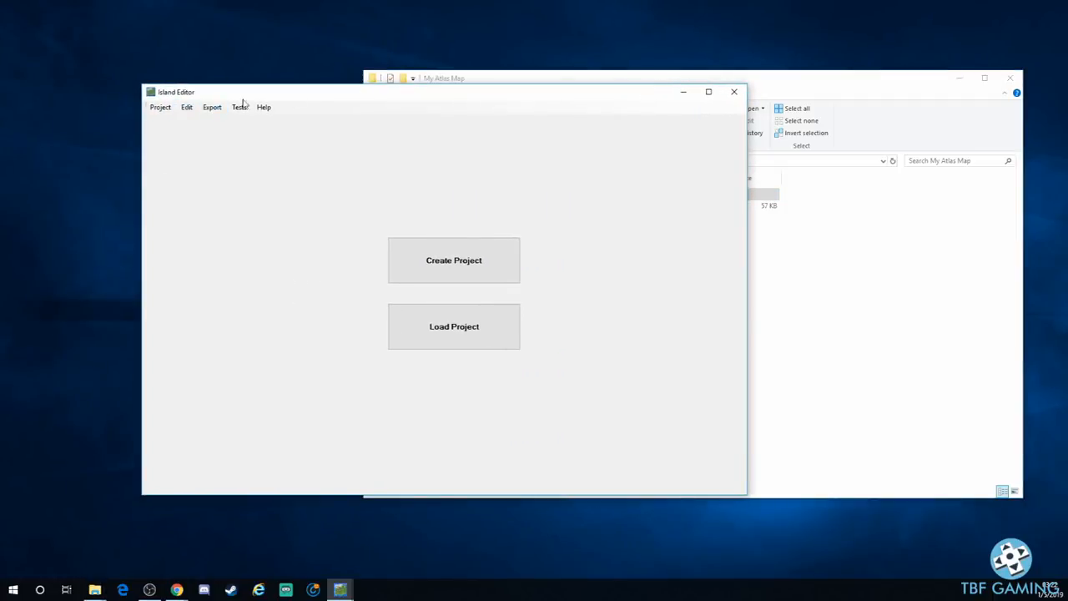
Load cluster-config (1).json from the My Atlas Map folder via the Project menu
click(160, 107)
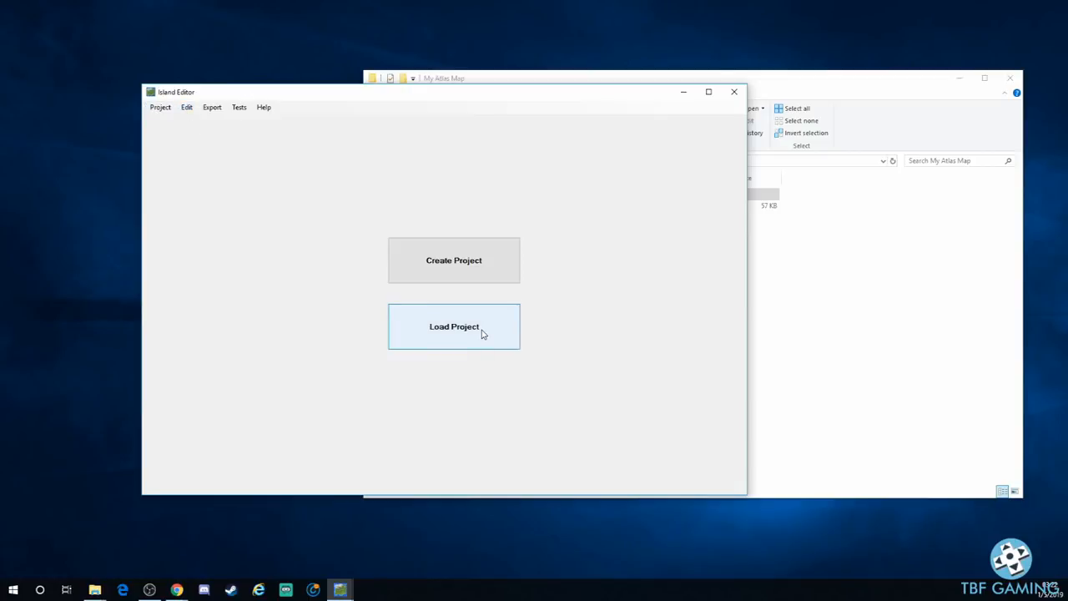
click(454, 326)
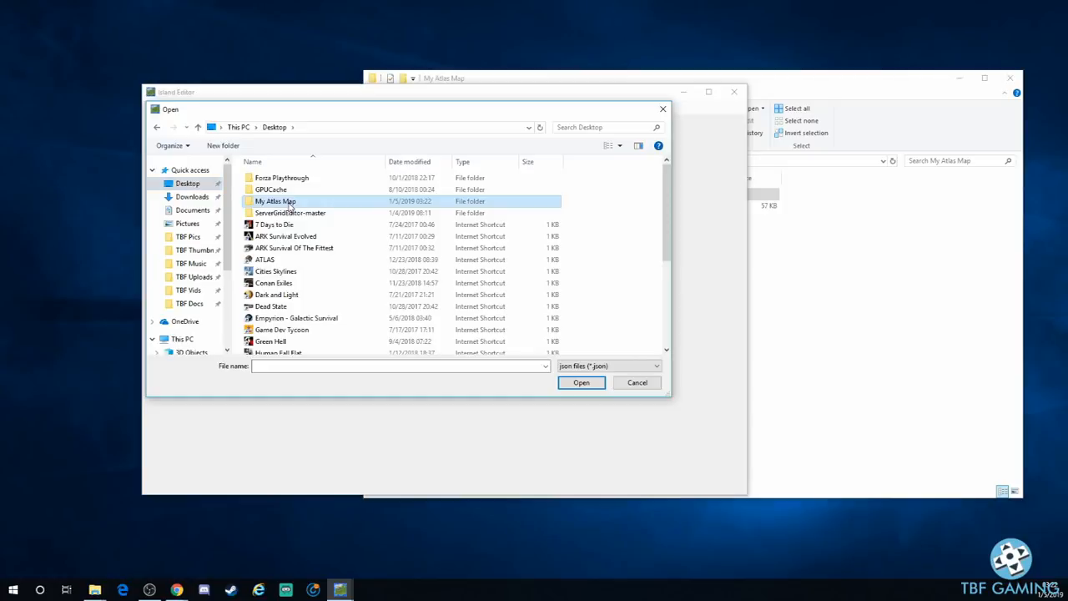
double_click(276, 200)
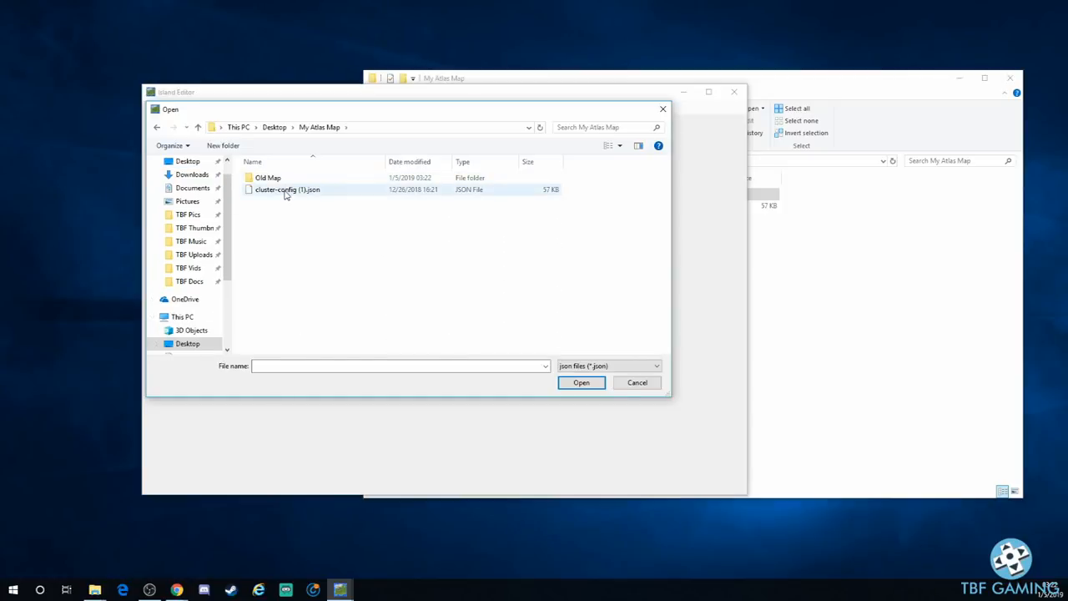
click(581, 383)
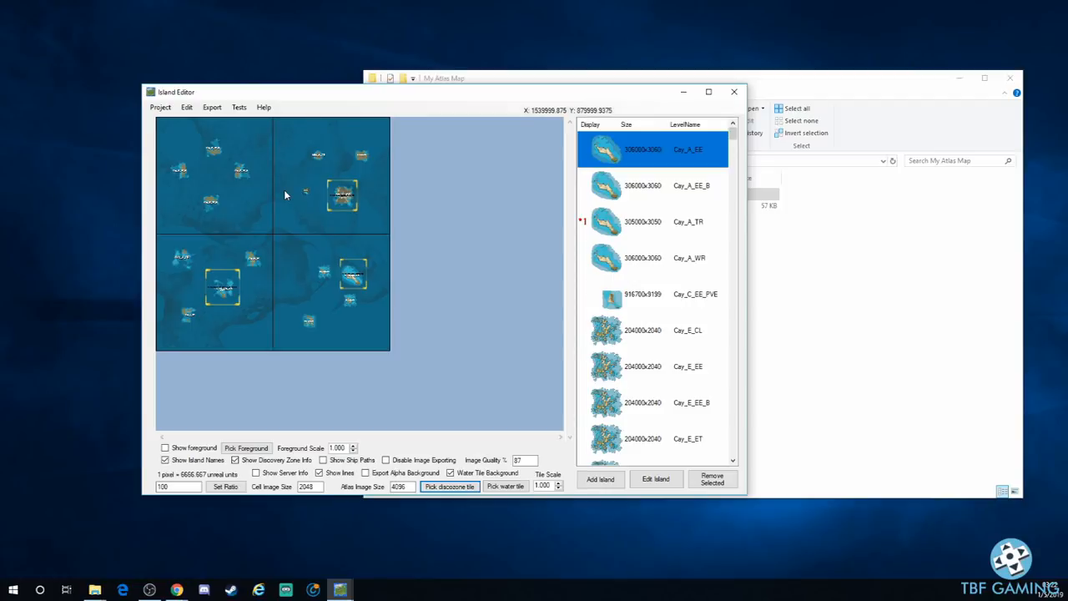
mouse_move(187, 222)
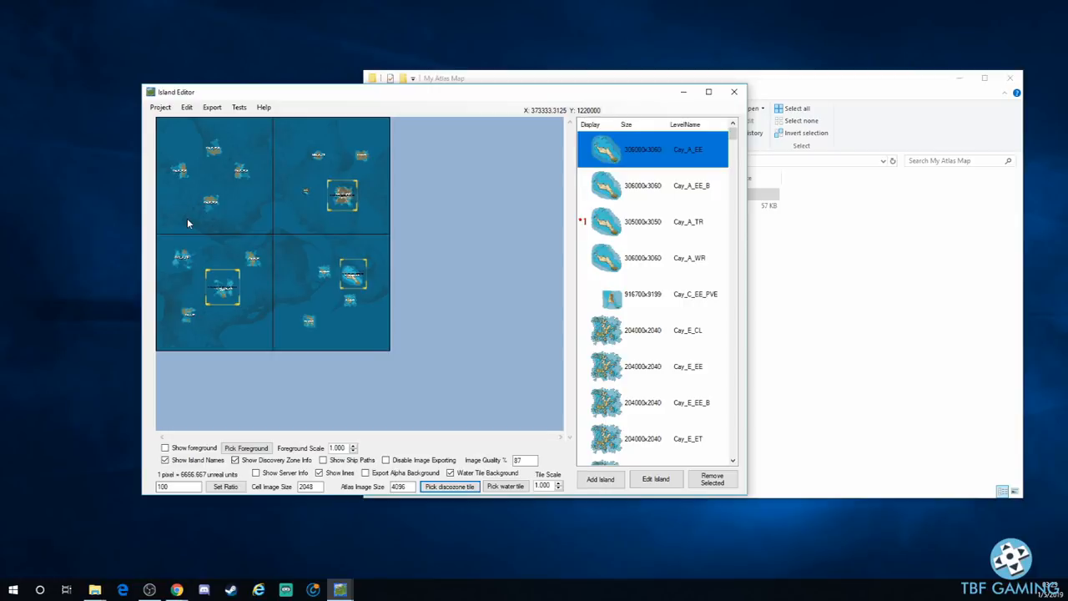
mouse_move(267, 197)
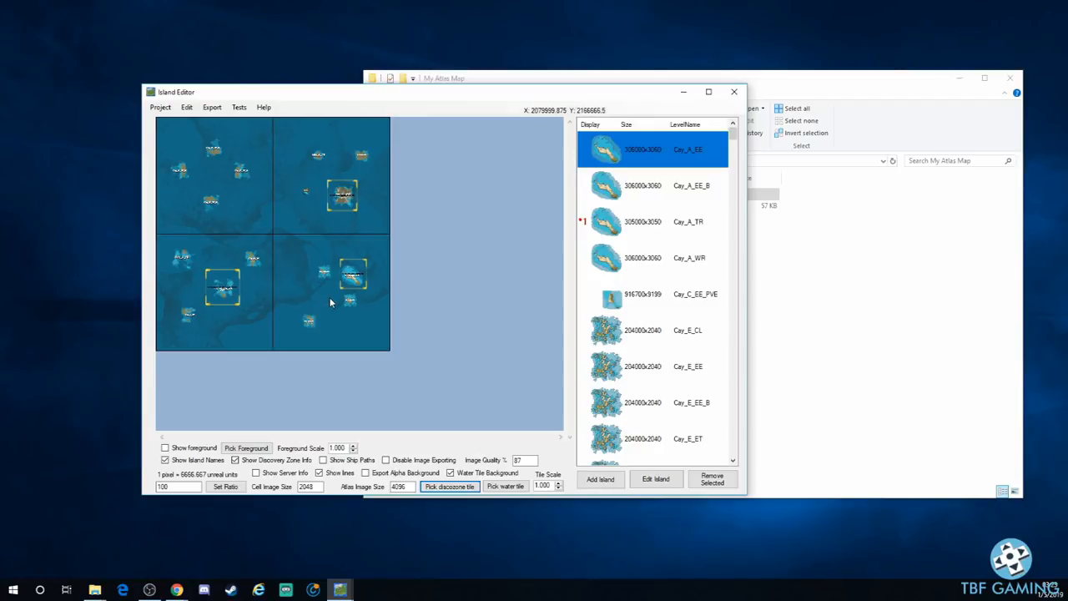
mouse_move(184, 175)
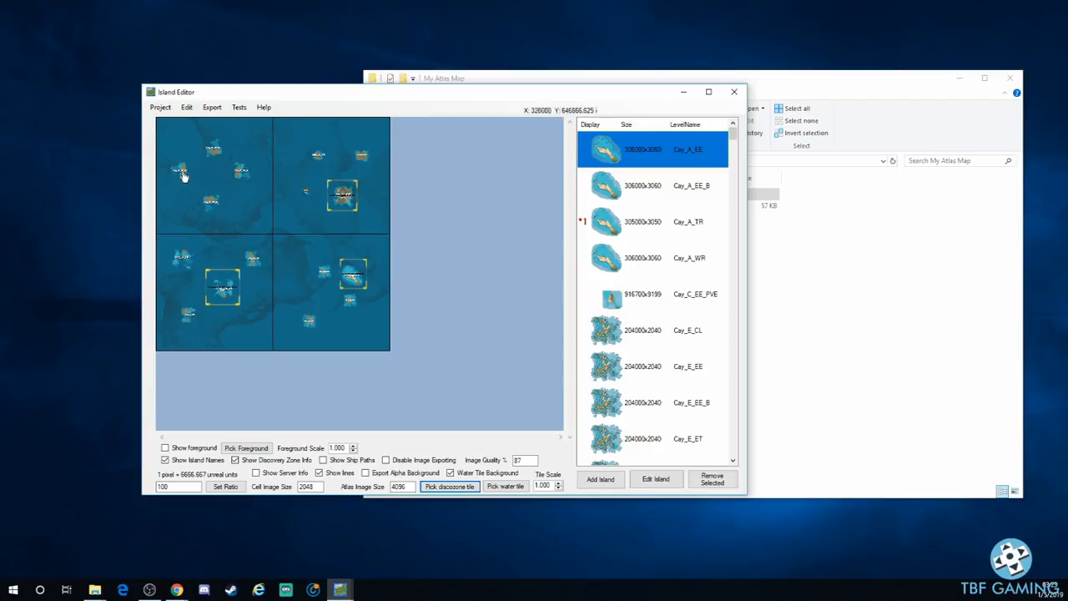
mouse_move(287, 247)
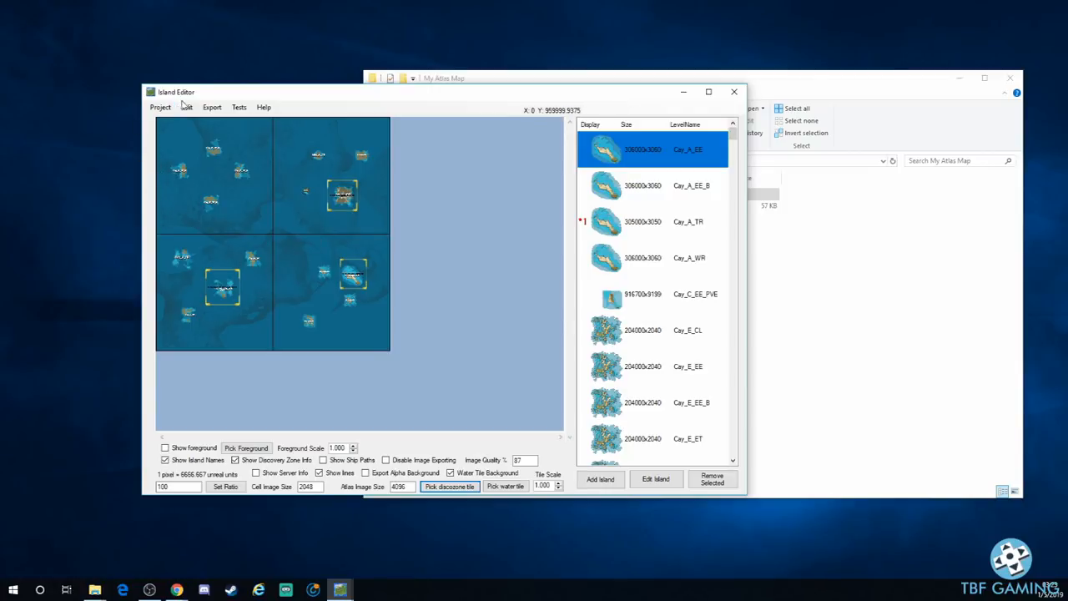
mouse_move(253, 282)
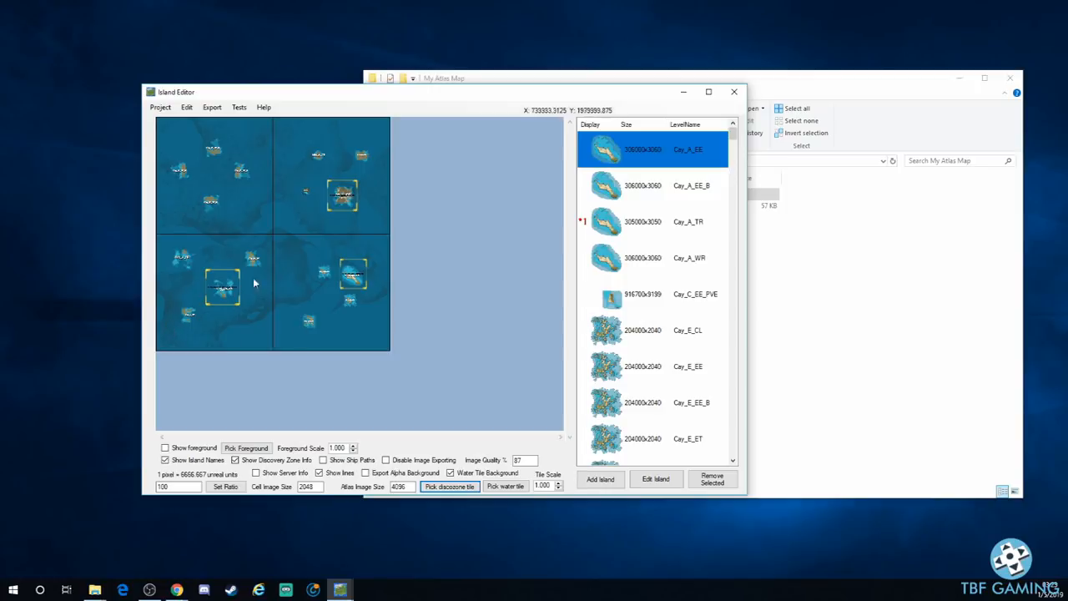
mouse_move(325, 280)
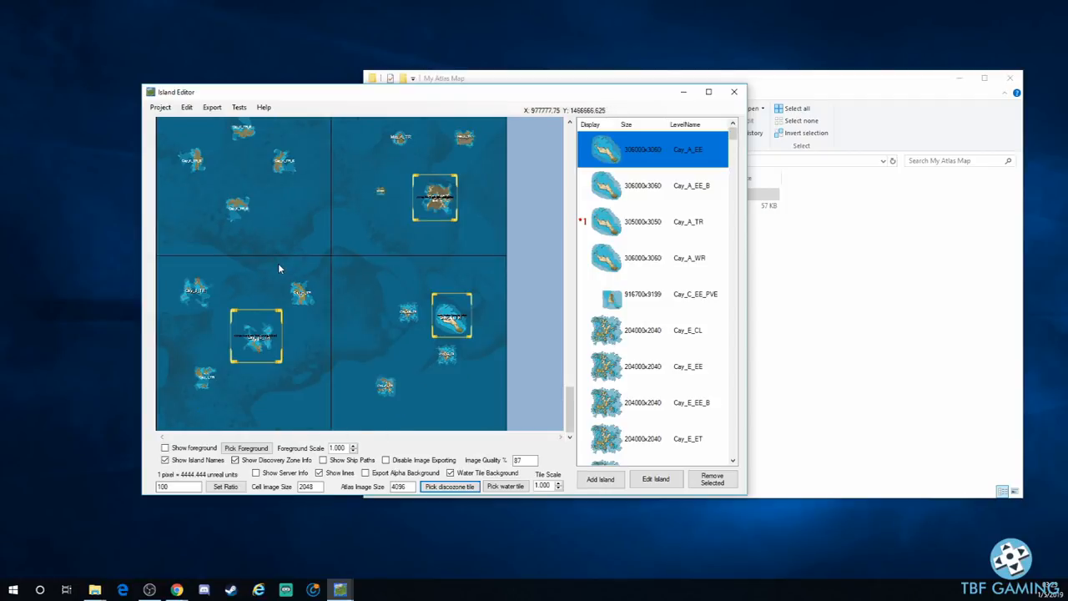
mouse_move(377, 260)
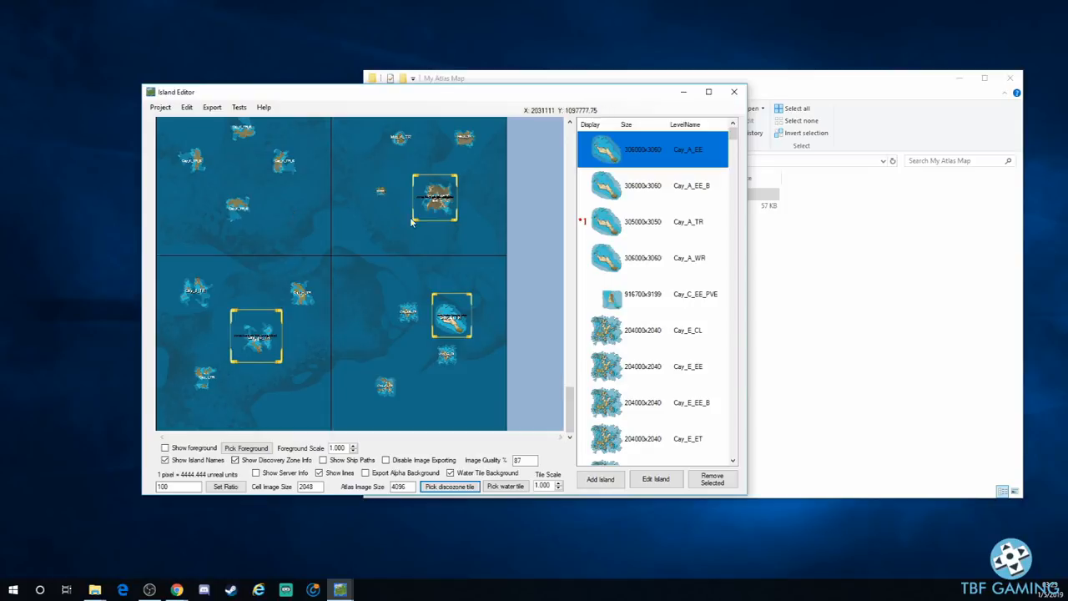
mouse_move(331, 193)
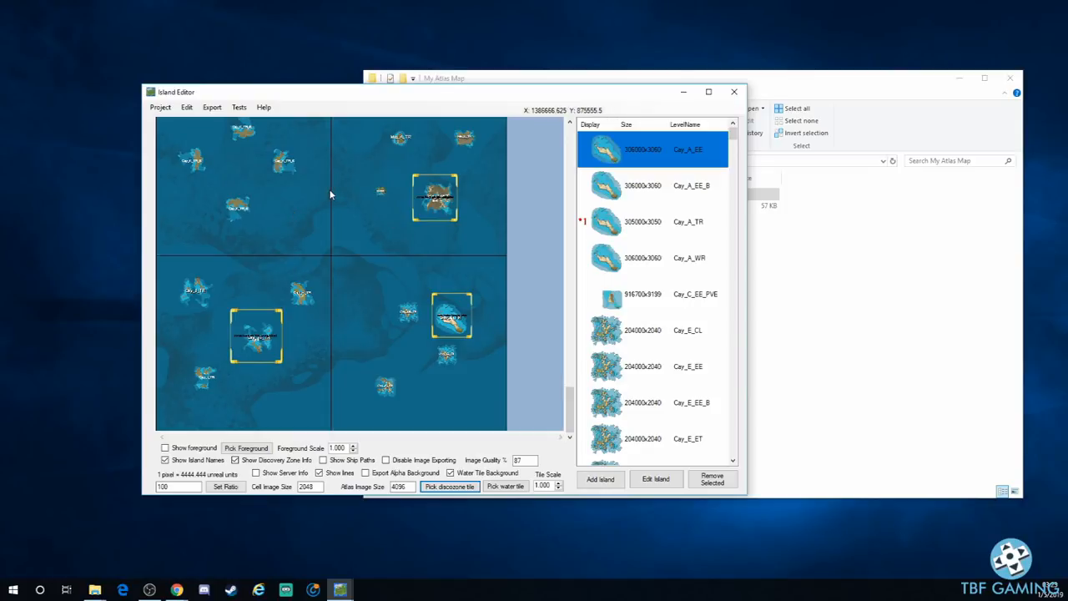
mouse_move(282, 166)
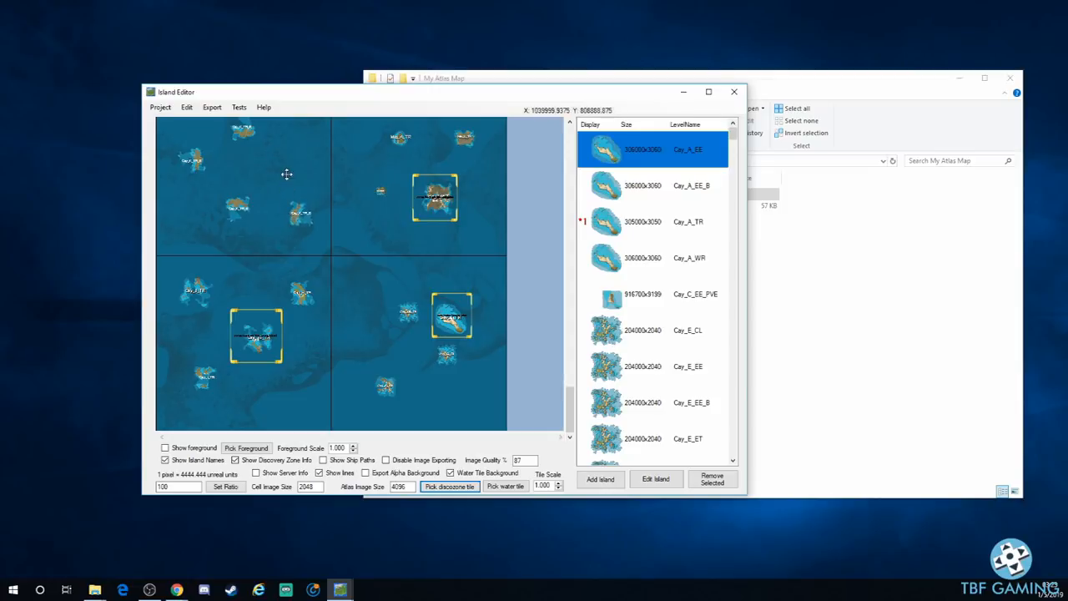
mouse_move(195, 165)
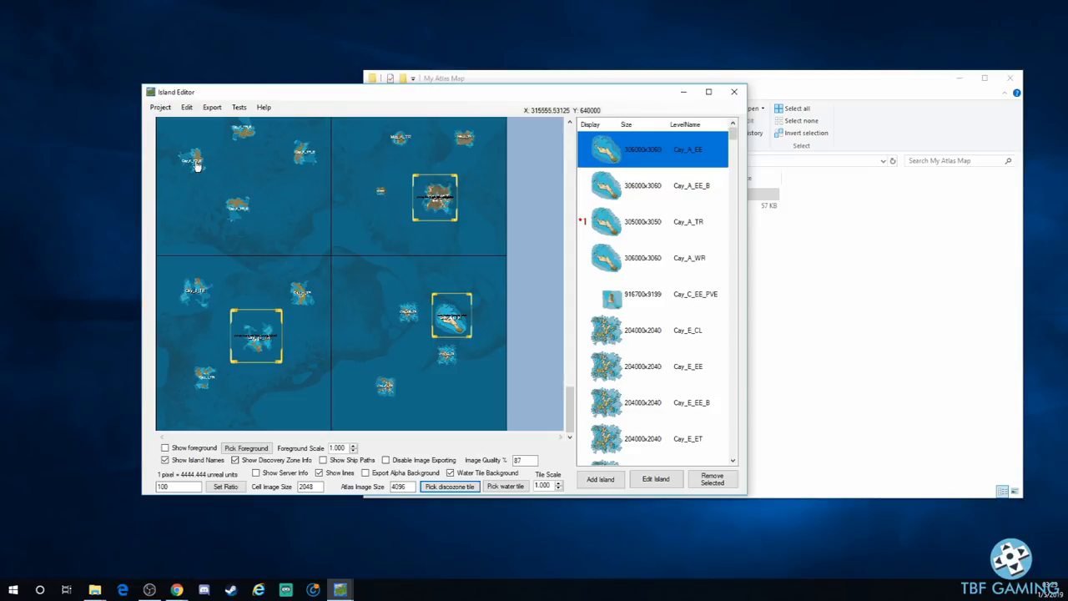
mouse_move(307, 227)
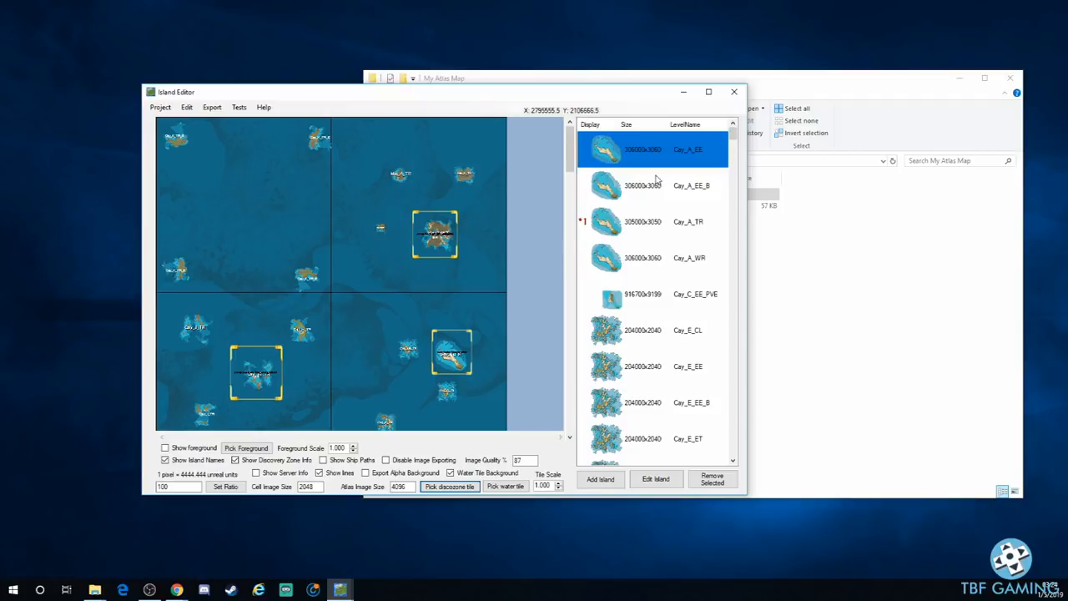
mouse_move(377, 220)
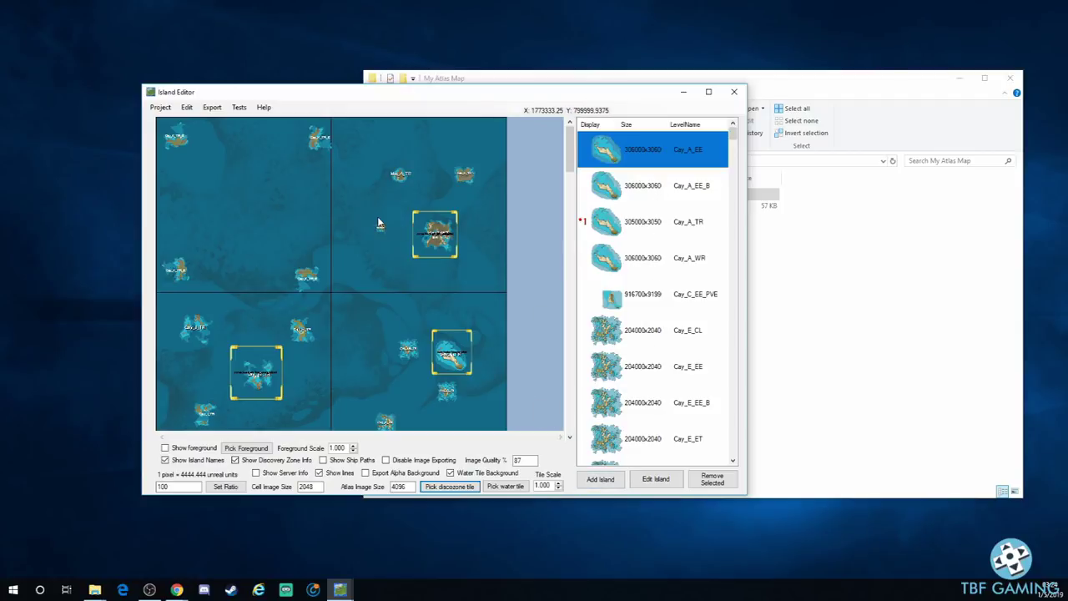
mouse_move(176, 143)
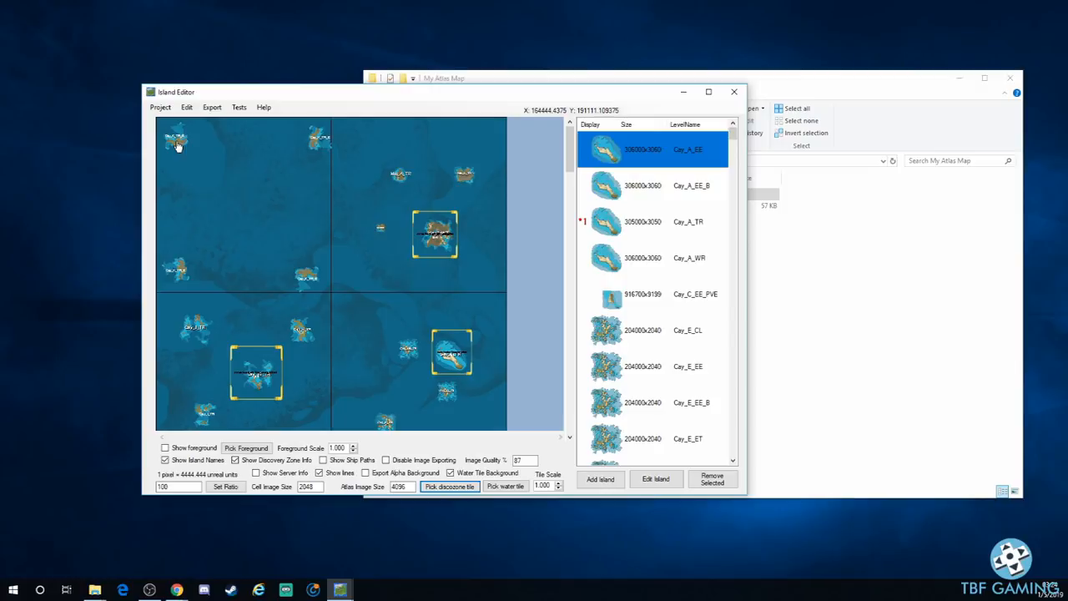
mouse_move(168, 173)
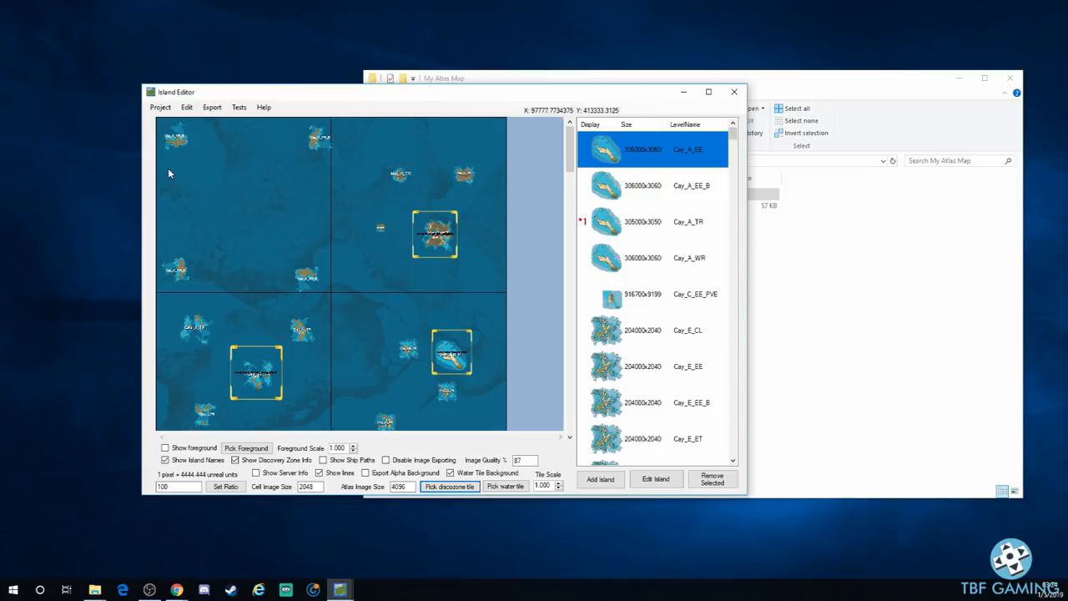
mouse_move(239, 165)
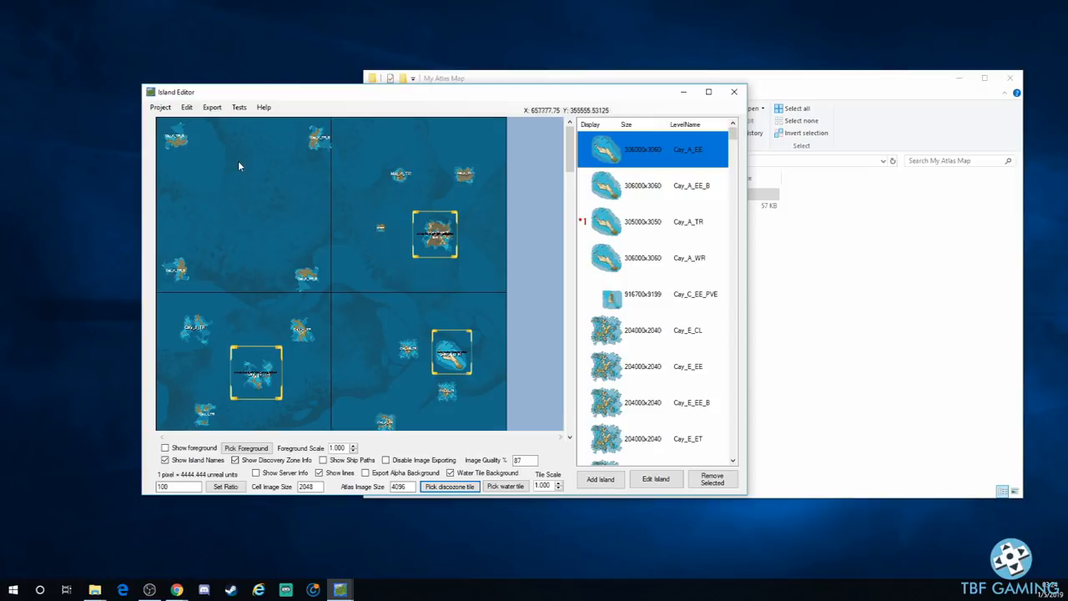
mouse_move(259, 257)
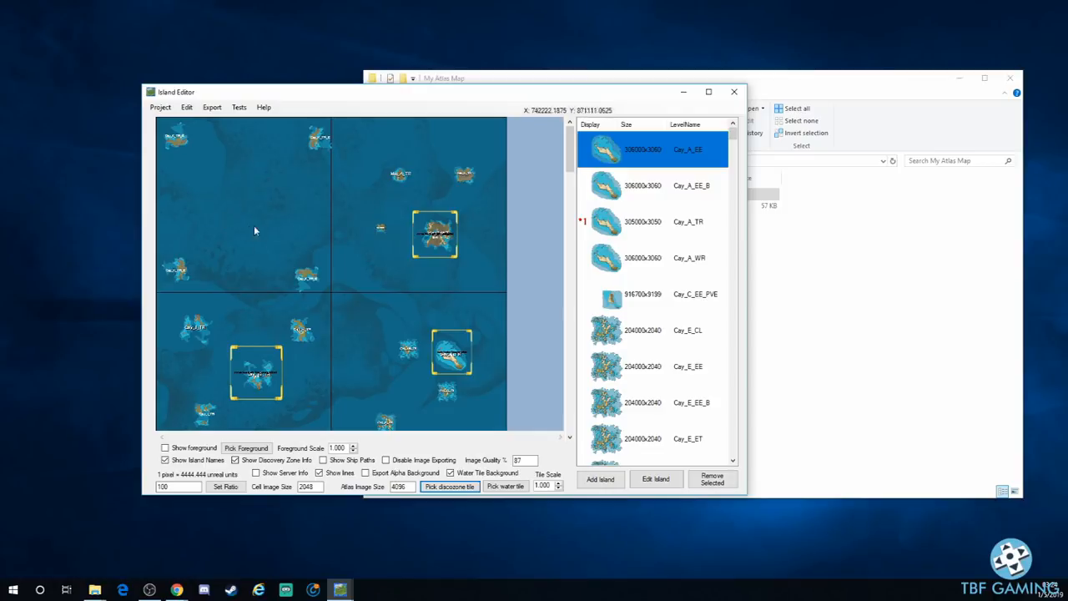
mouse_move(301, 297)
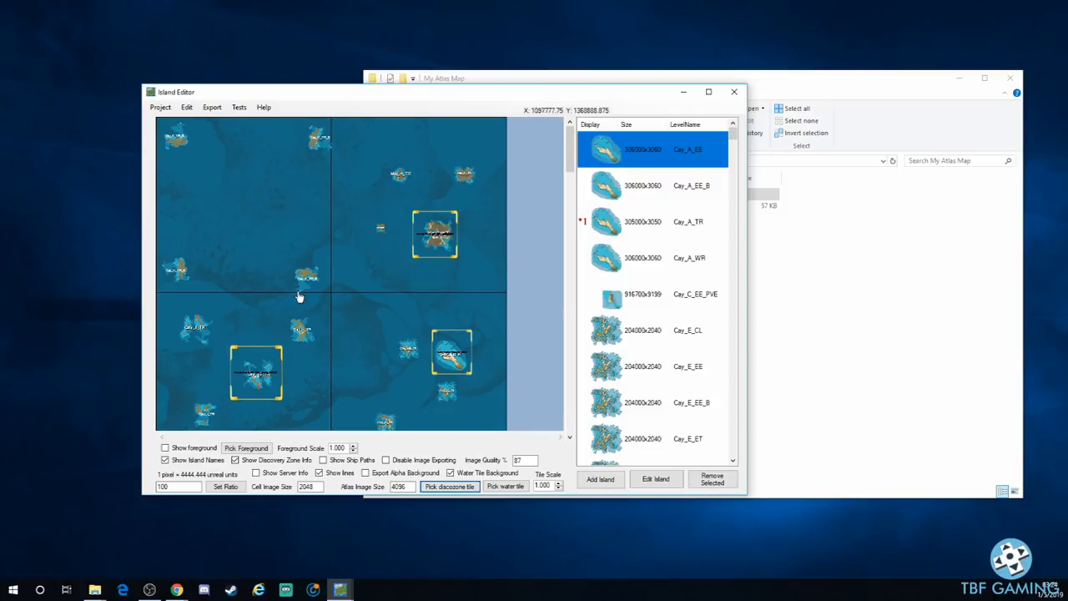
mouse_move(257, 241)
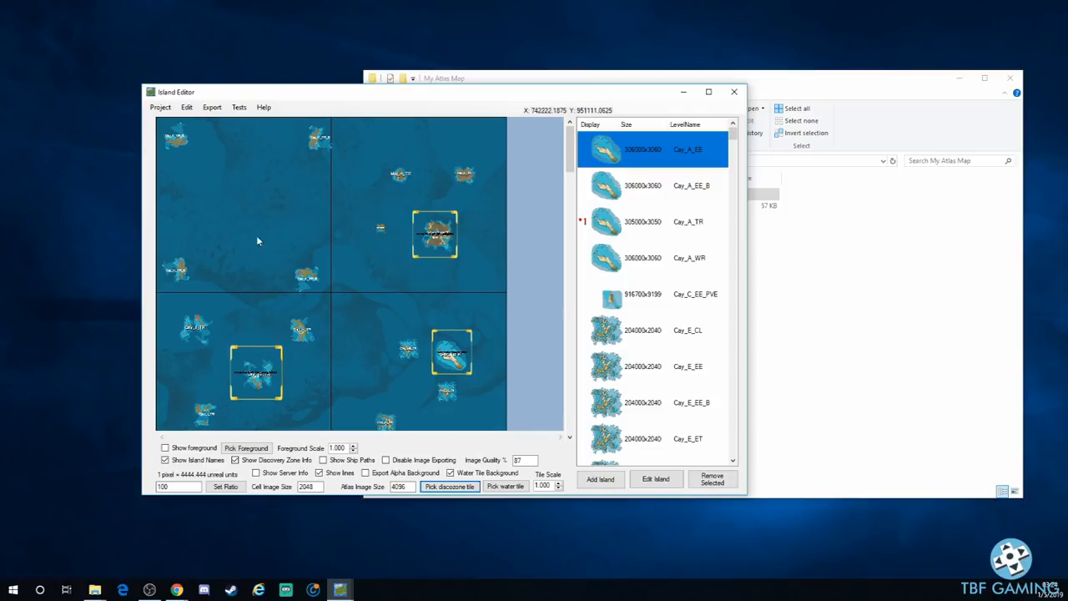
mouse_move(240, 207)
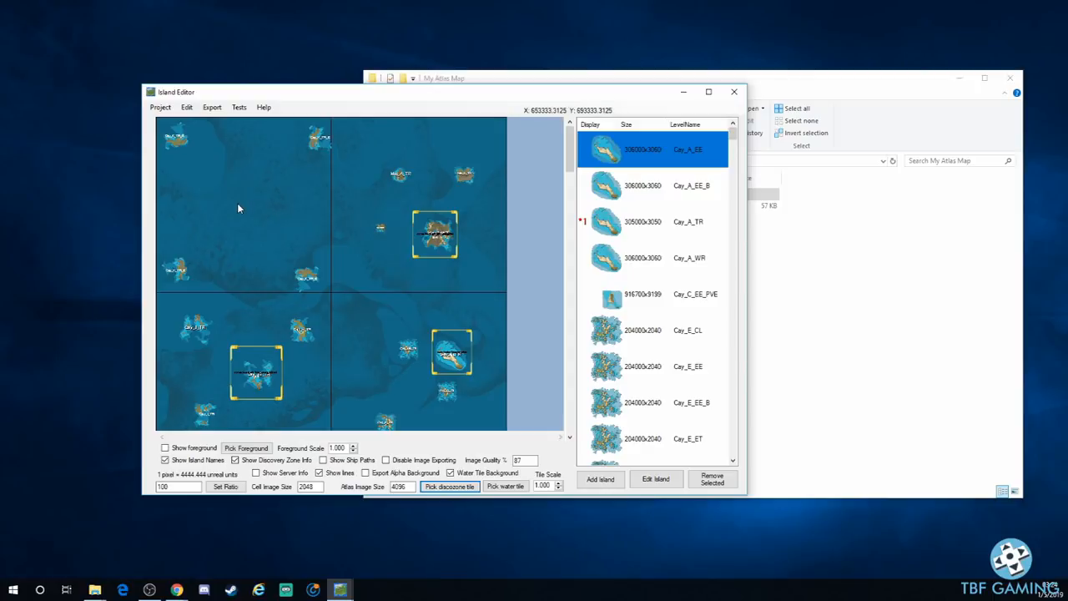
mouse_move(254, 215)
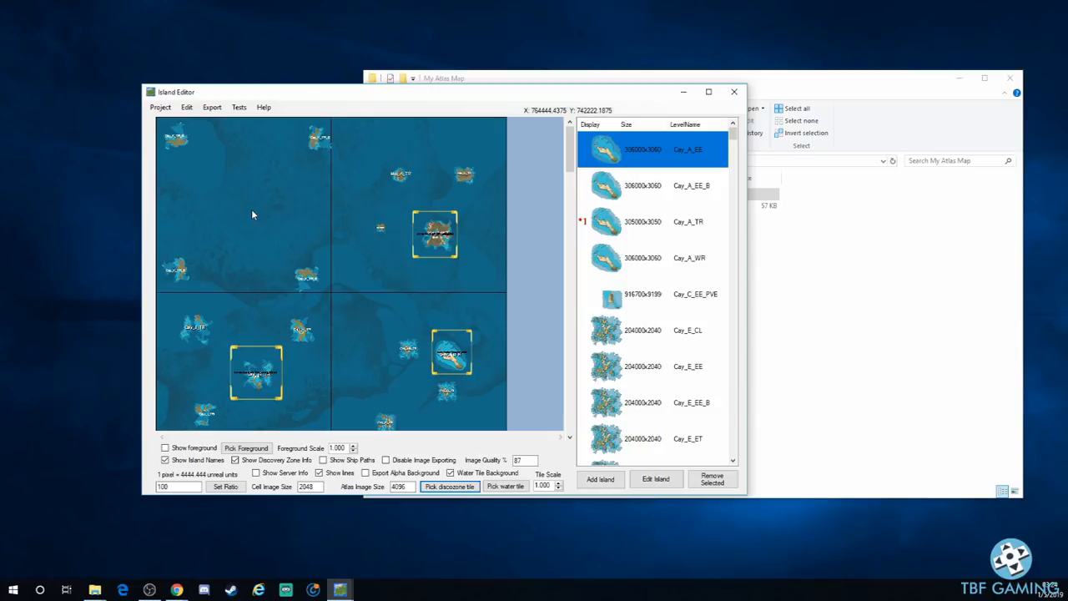
mouse_move(230, 217)
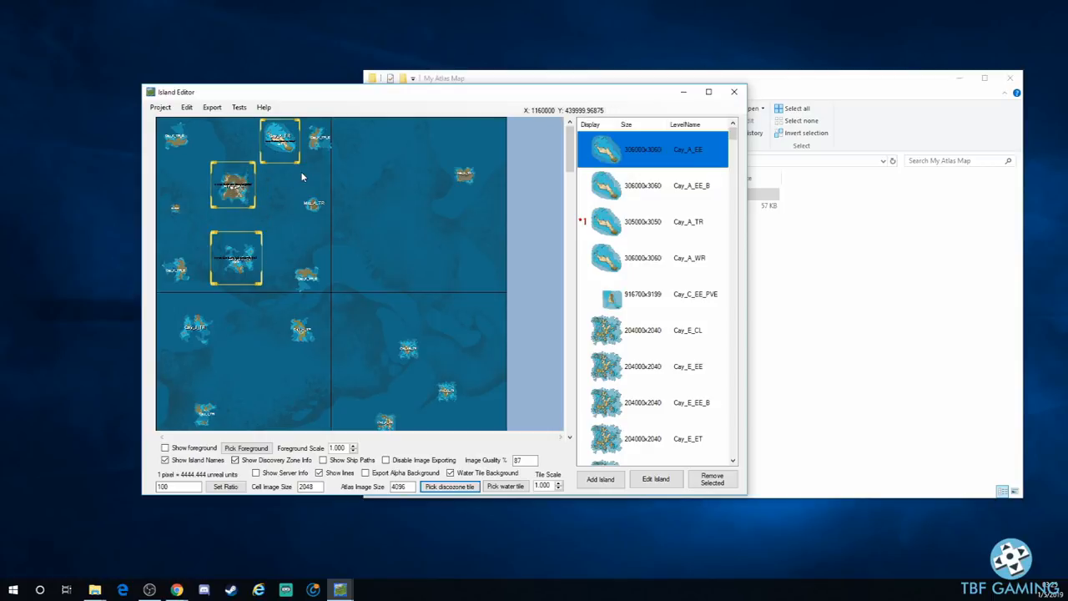
mouse_move(541, 287)
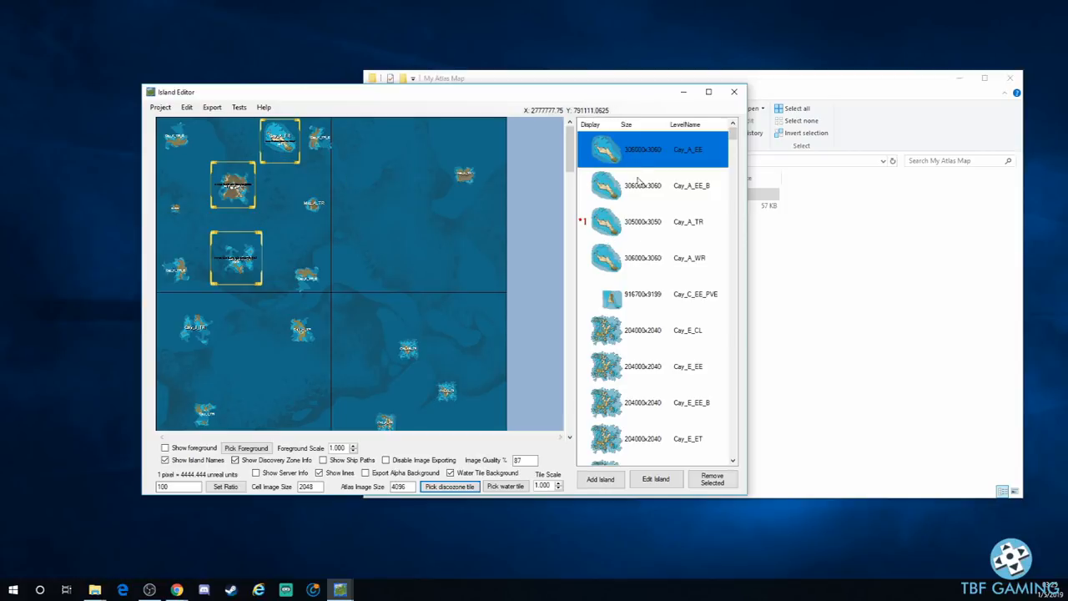
mouse_move(680, 228)
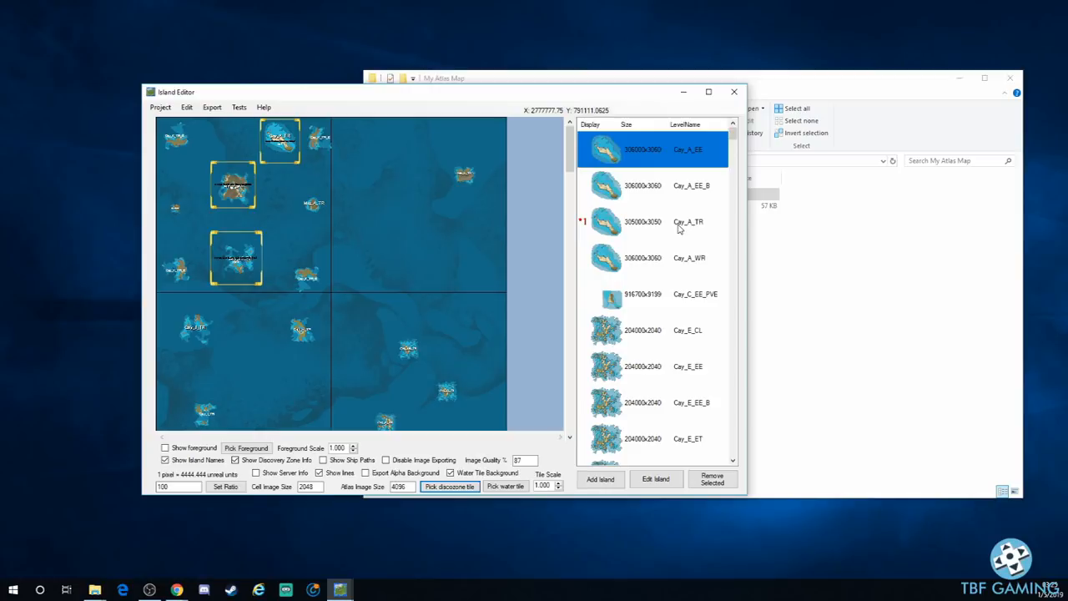
Select Cay_A_TR in the island list and bring up its Edit Island settings
click(677, 220)
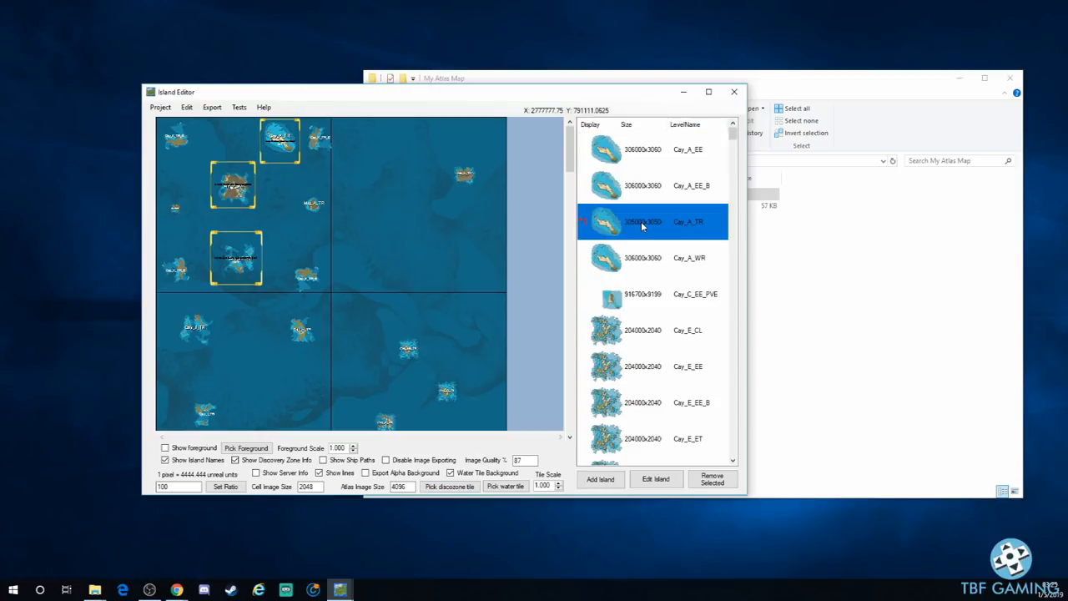
click(655, 479)
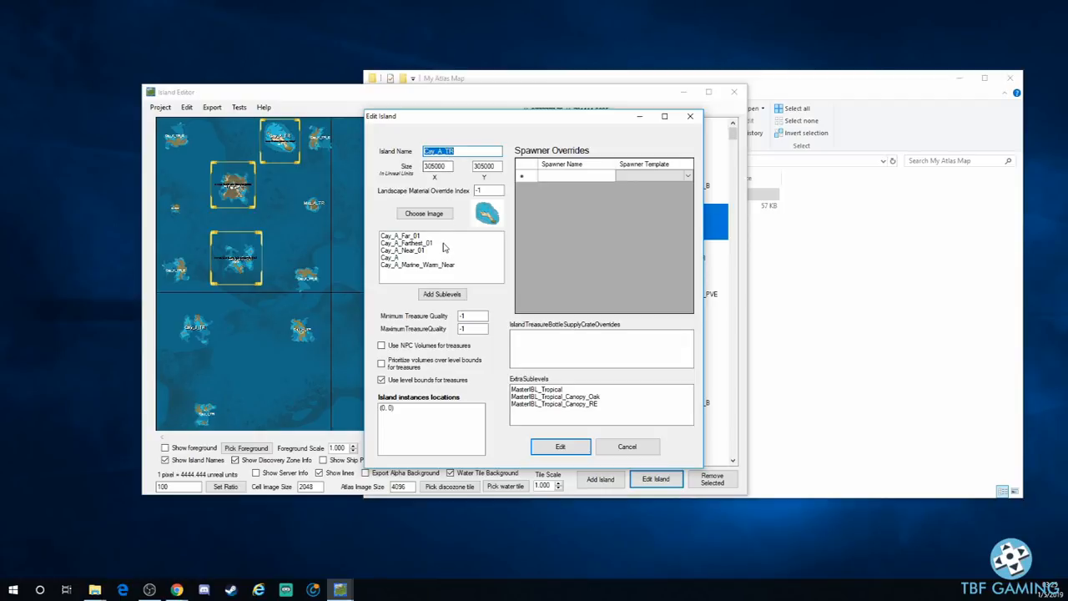
mouse_move(218, 122)
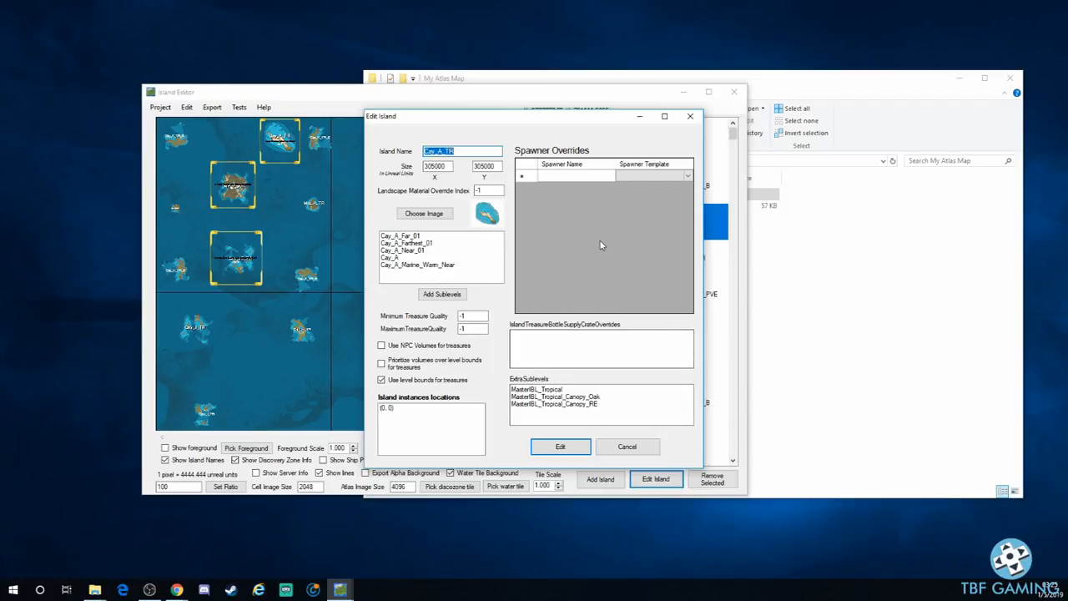
mouse_move(407, 360)
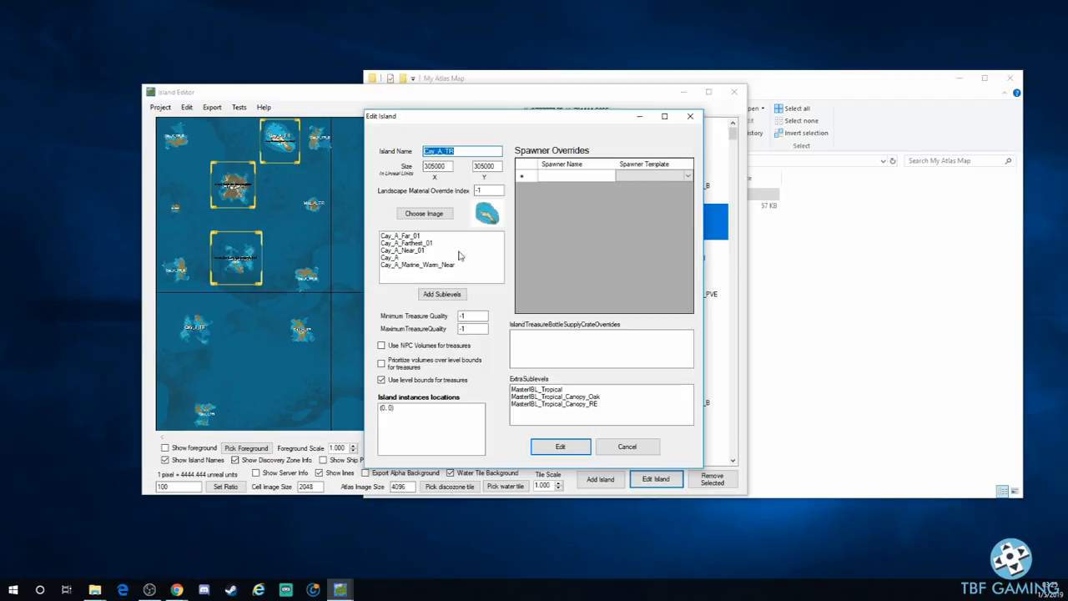
mouse_move(547, 297)
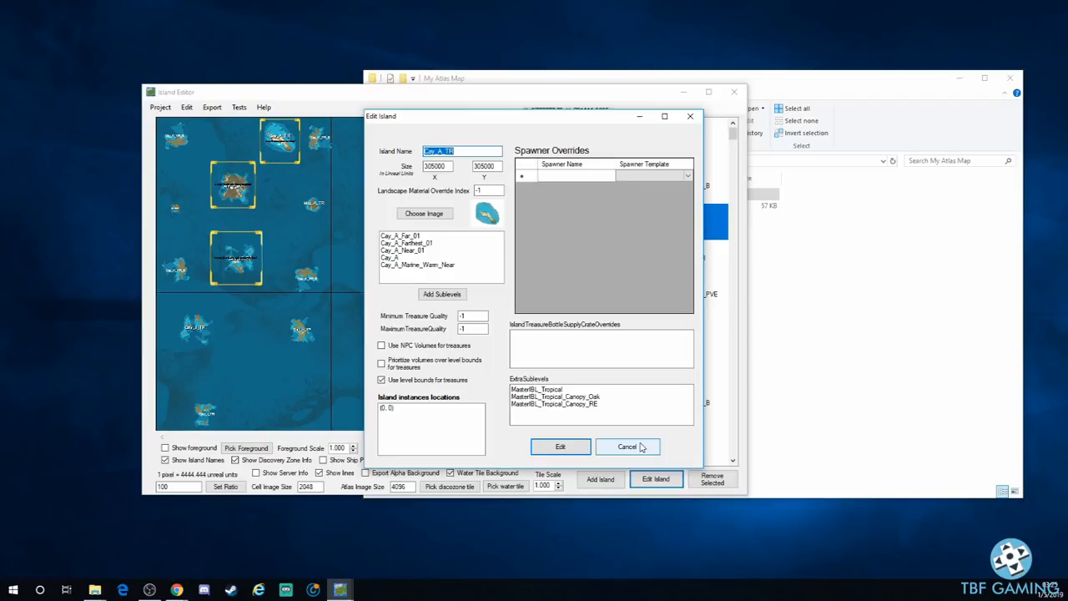
Cancel the island settings and start saving the cluster map via Project > Save
click(628, 447)
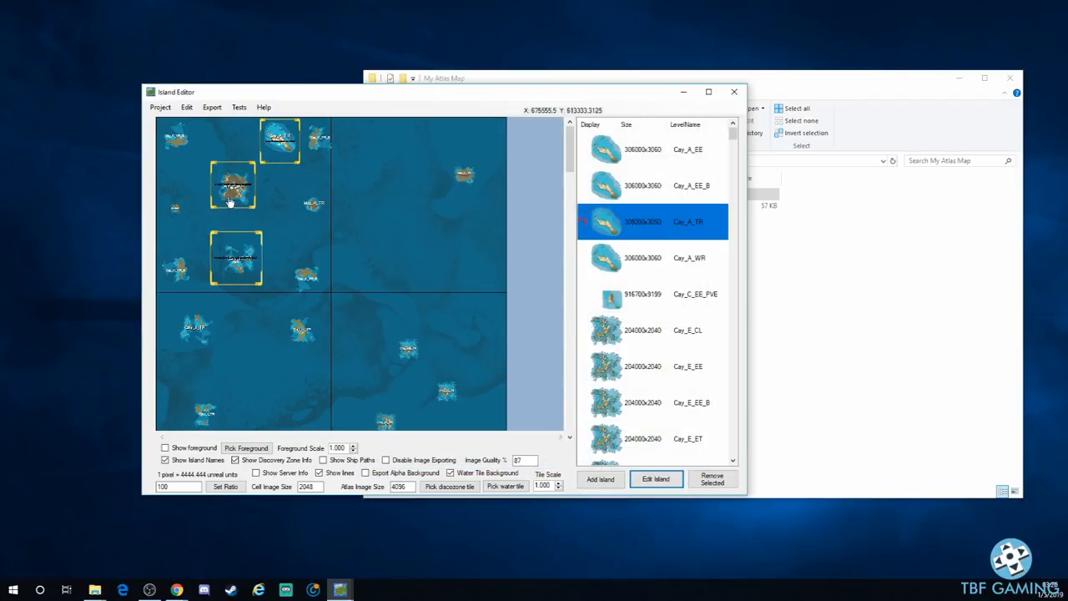
mouse_move(170, 249)
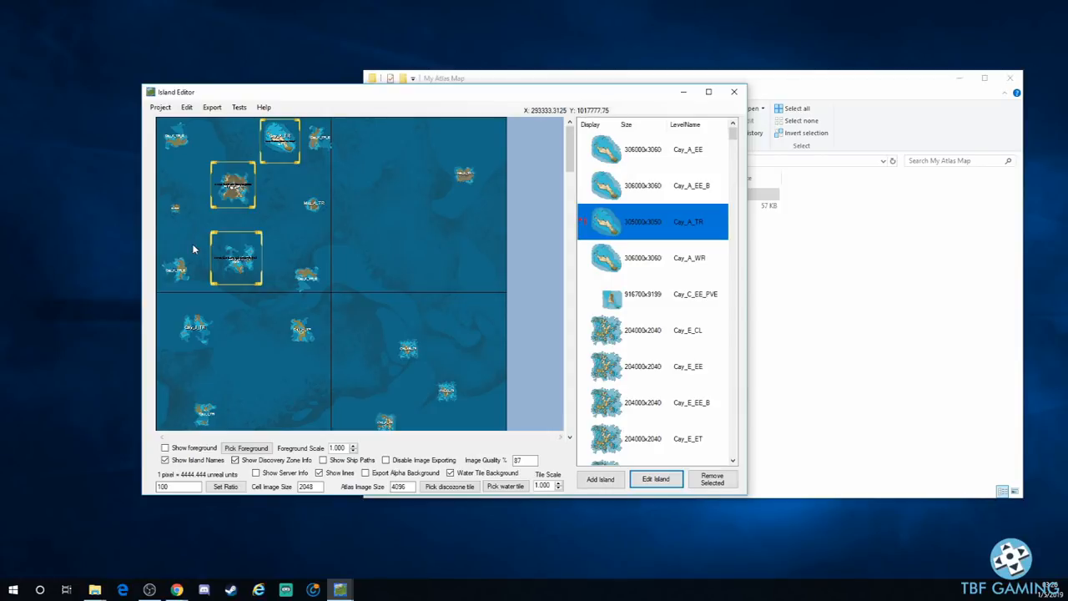
mouse_move(347, 243)
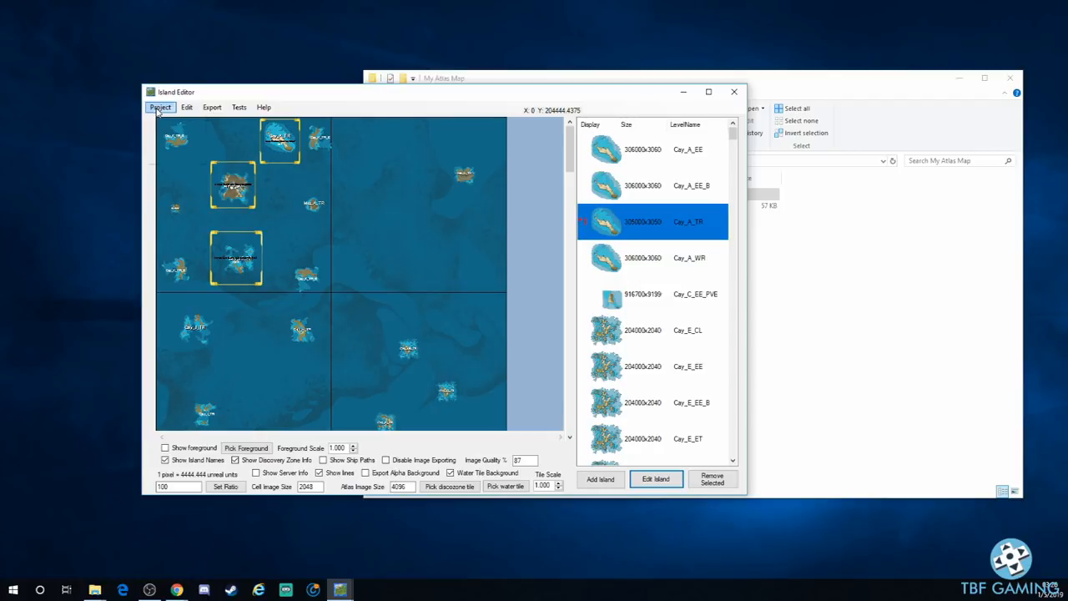
click(160, 106)
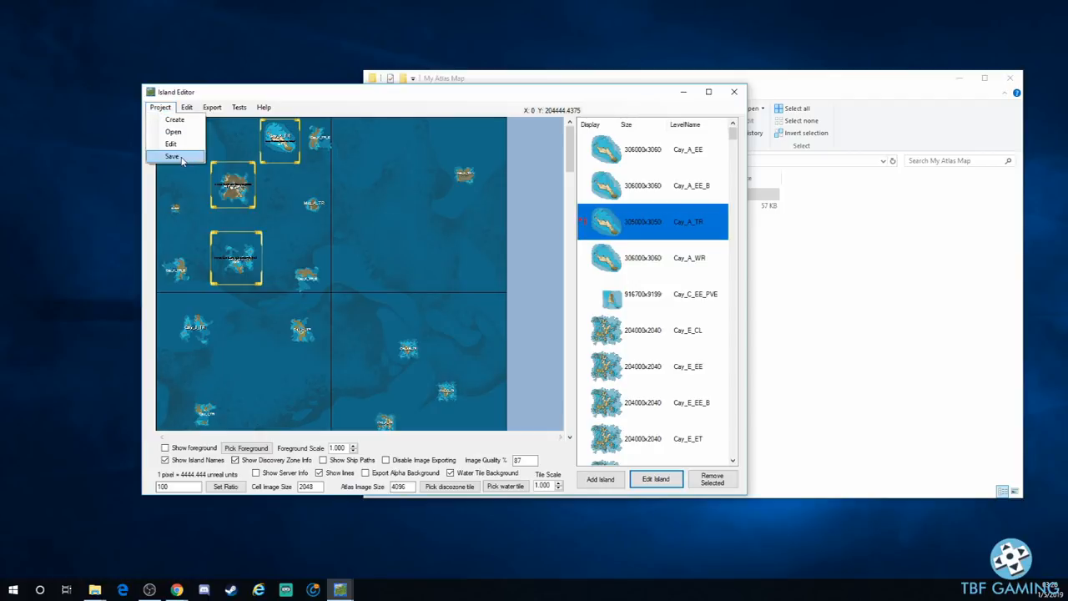
click(170, 157)
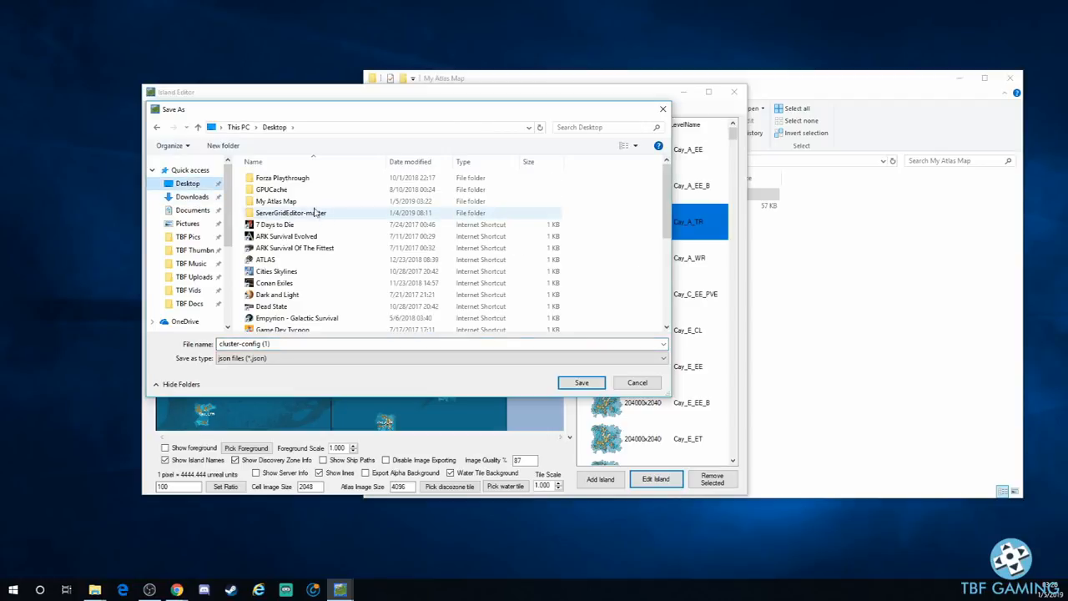
Create a NewMap folder inside My Atlas Map and enter it as the save location
double_click(277, 200)
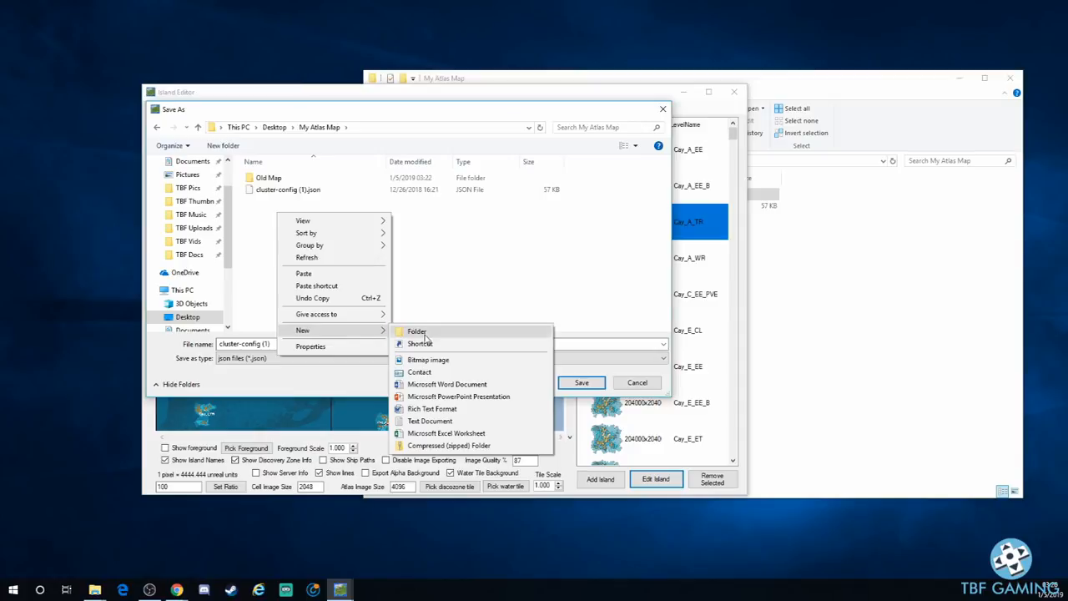
click(417, 330)
text(NewMap)
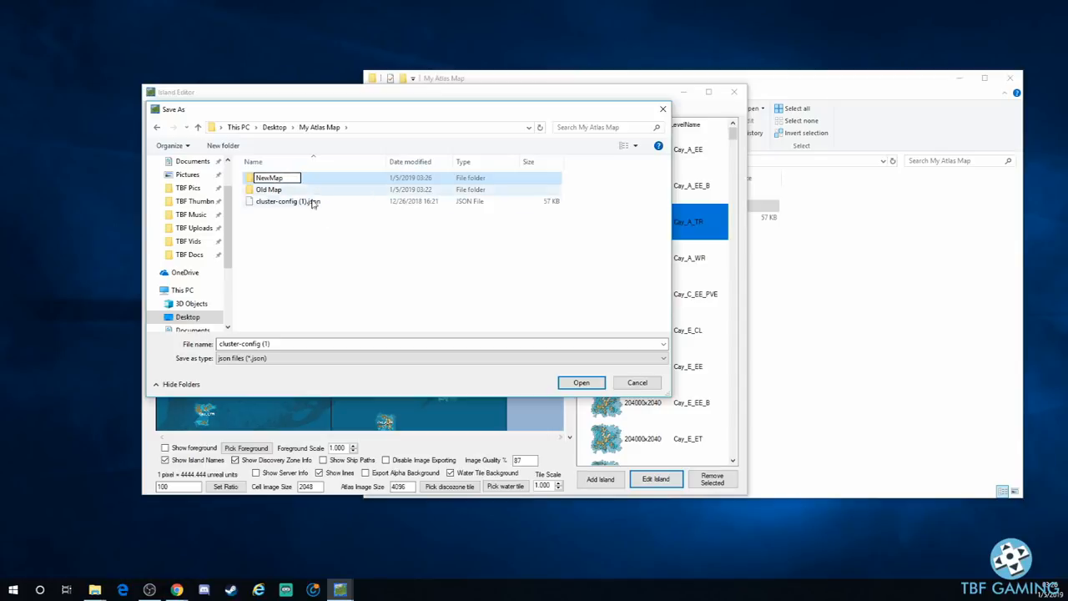
double_click(269, 177)
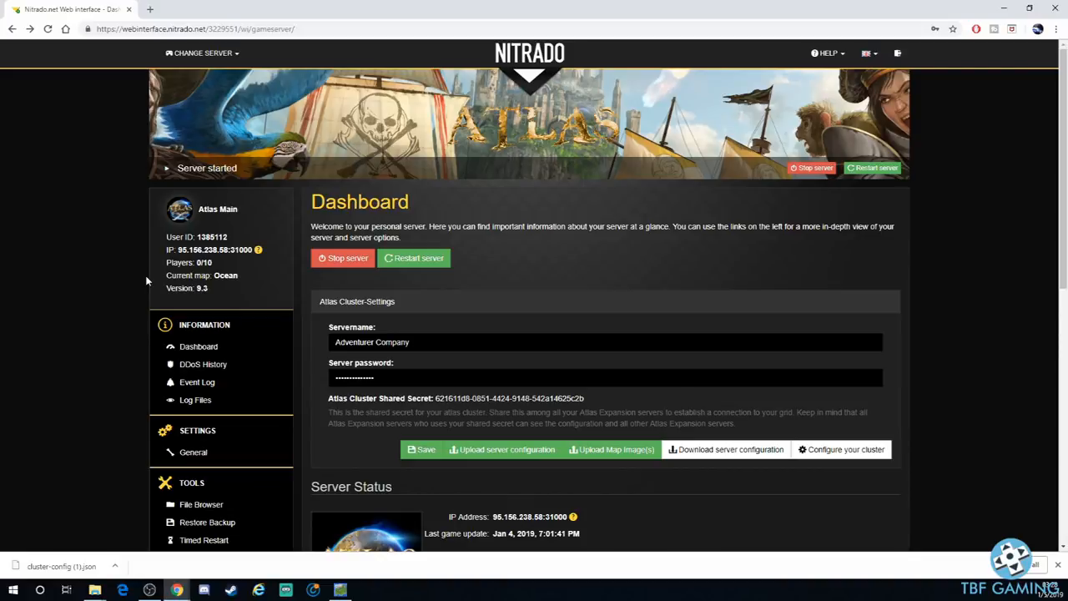
mouse_move(906, 437)
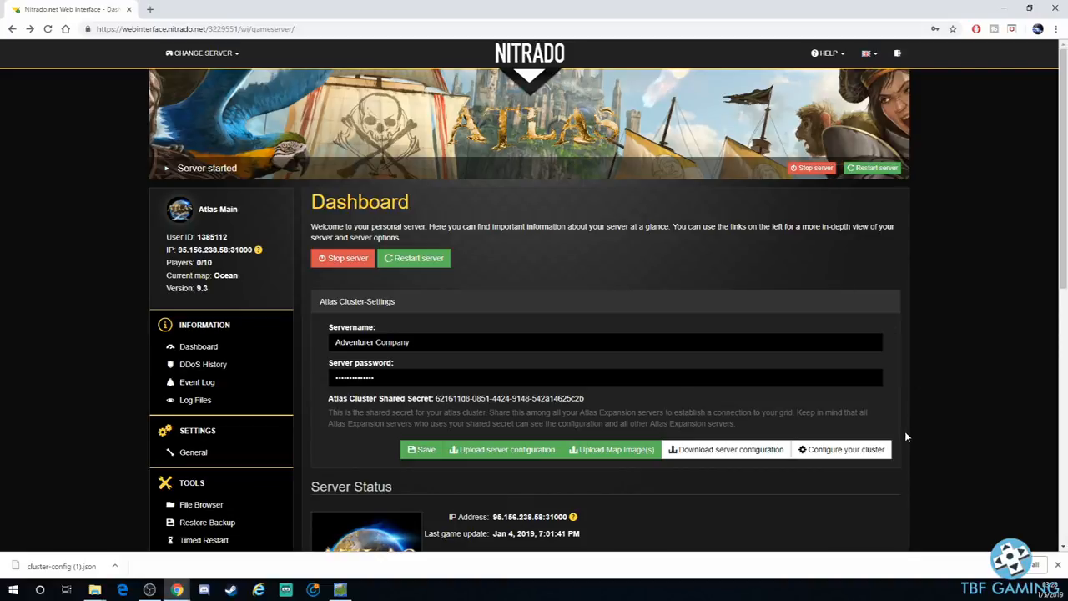
mouse_move(870, 450)
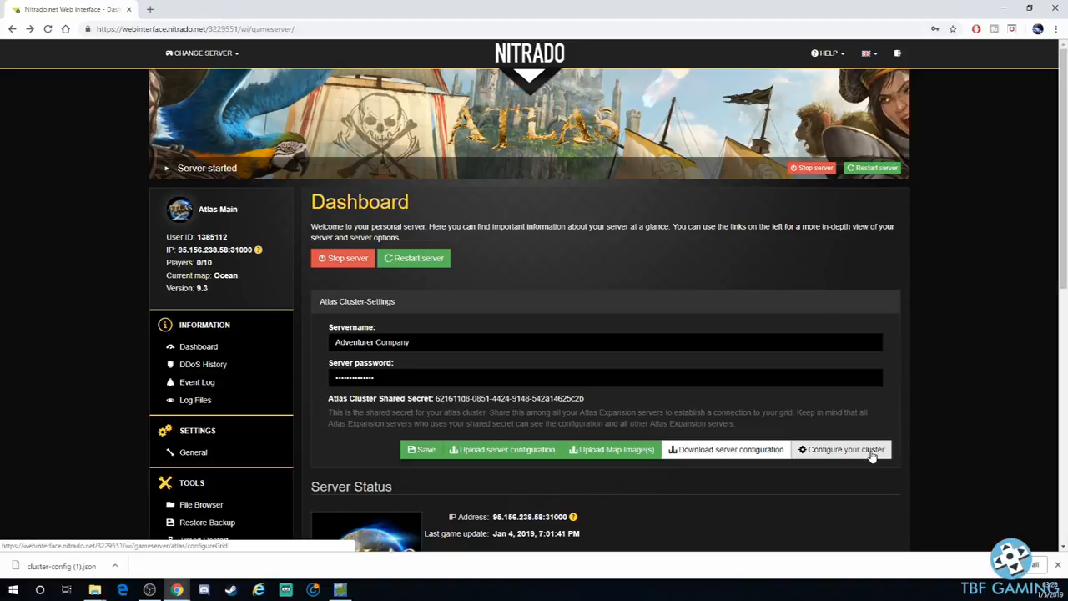
Go from the Dashboard to the Configure your cluster page and bring the server grid into view
click(848, 449)
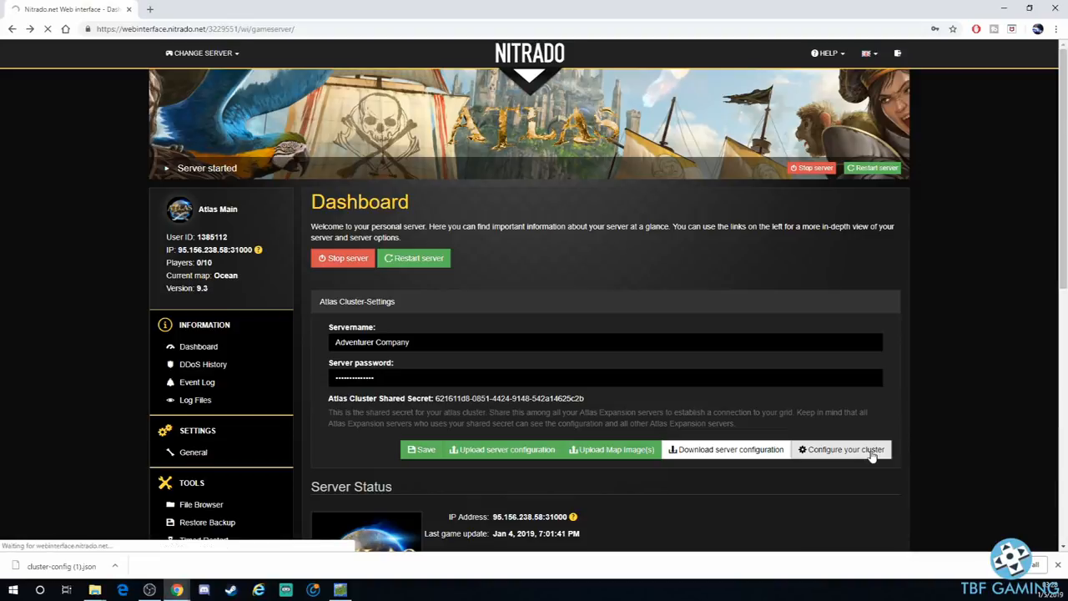
click(846, 449)
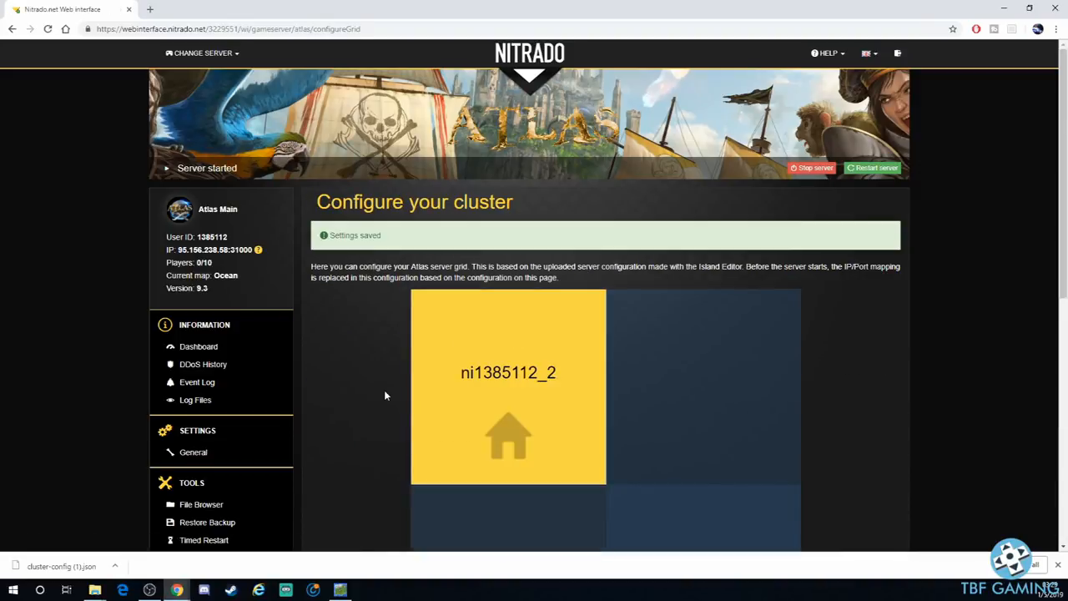
scroll(down, 3)
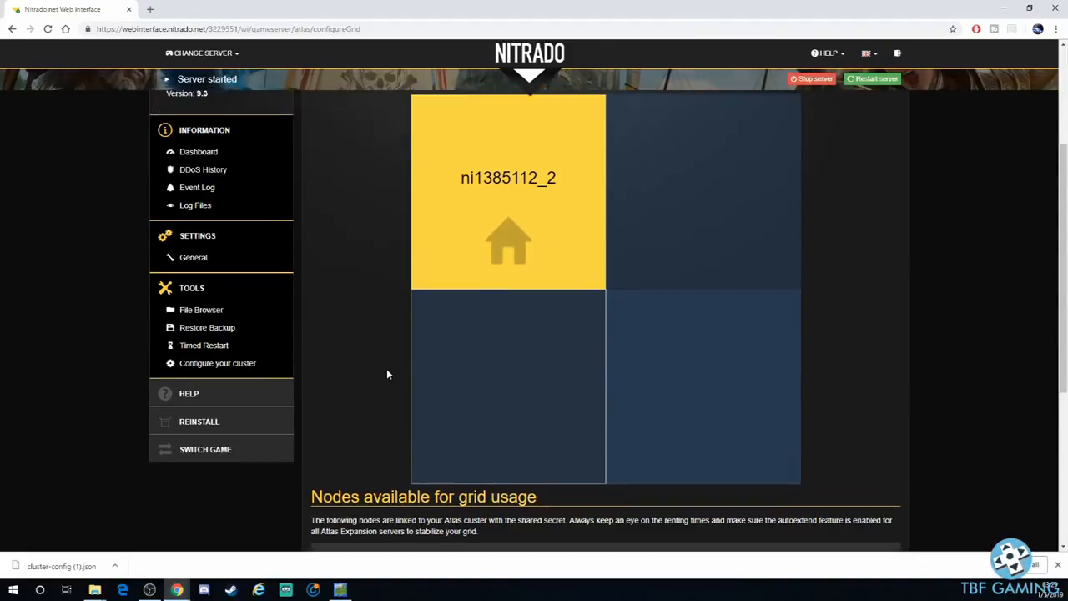
Remove server node ni1385112_2 from the top-left grid cell, leaving no home server
click(507, 192)
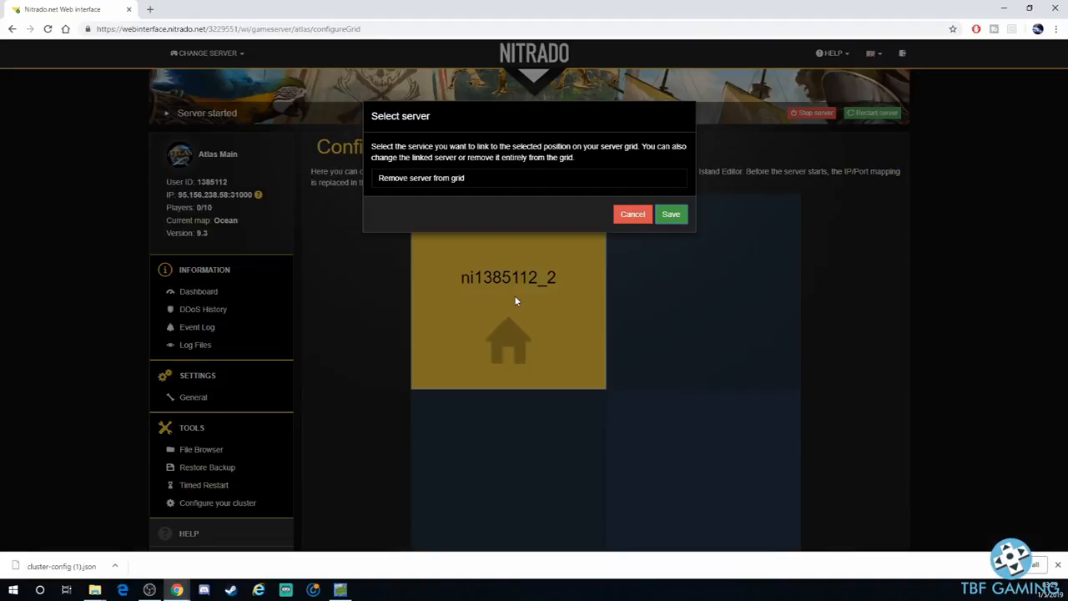
click(527, 176)
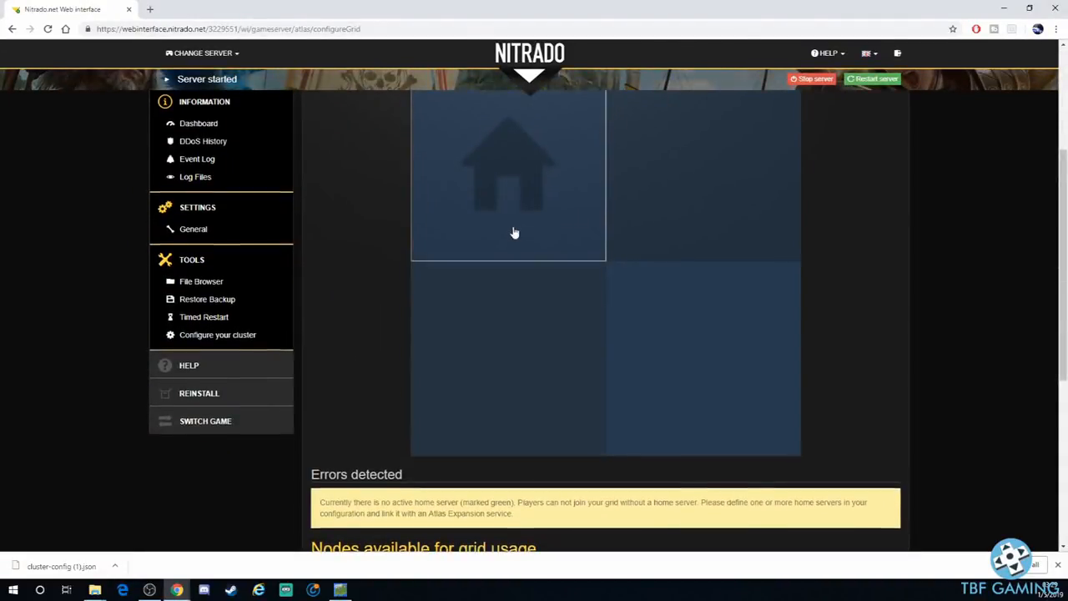
scroll(down, 3)
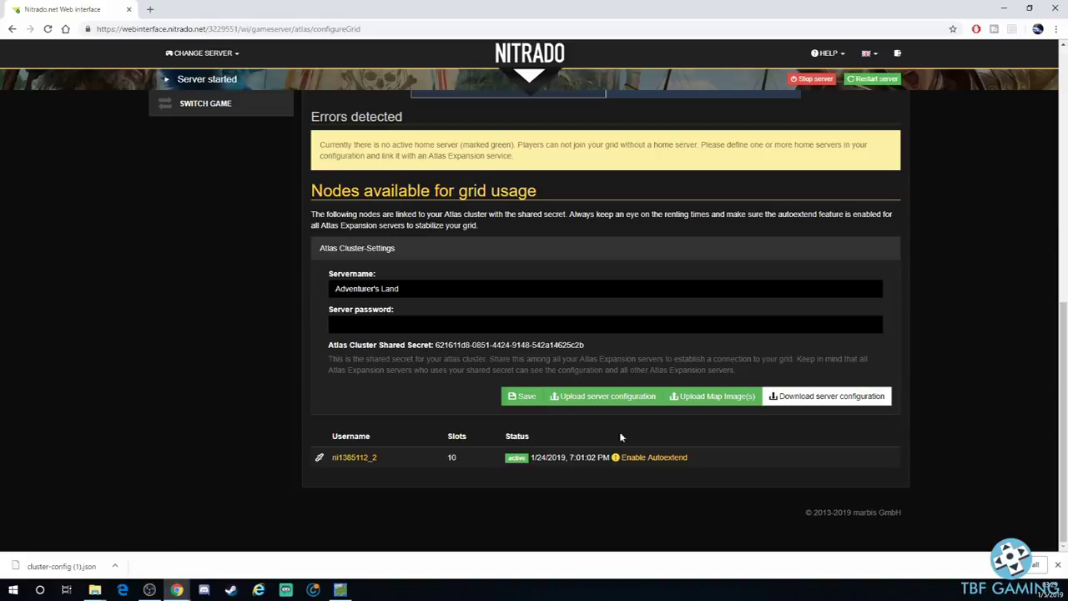
mouse_move(631, 400)
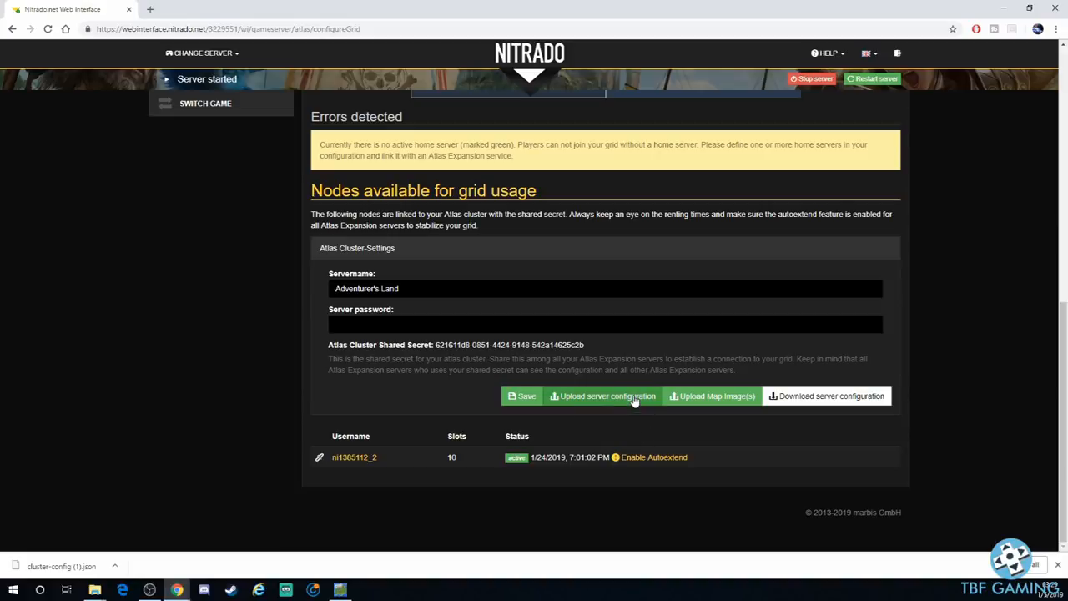
Upload NewMap\cluster-config (1).json as the cluster's server configuration
click(603, 397)
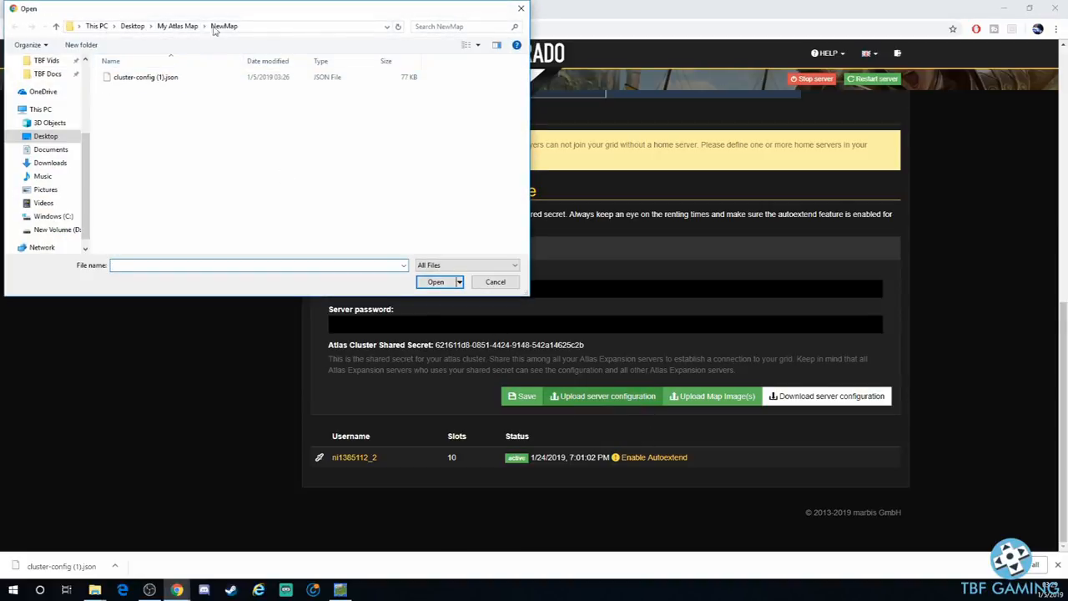
click(149, 78)
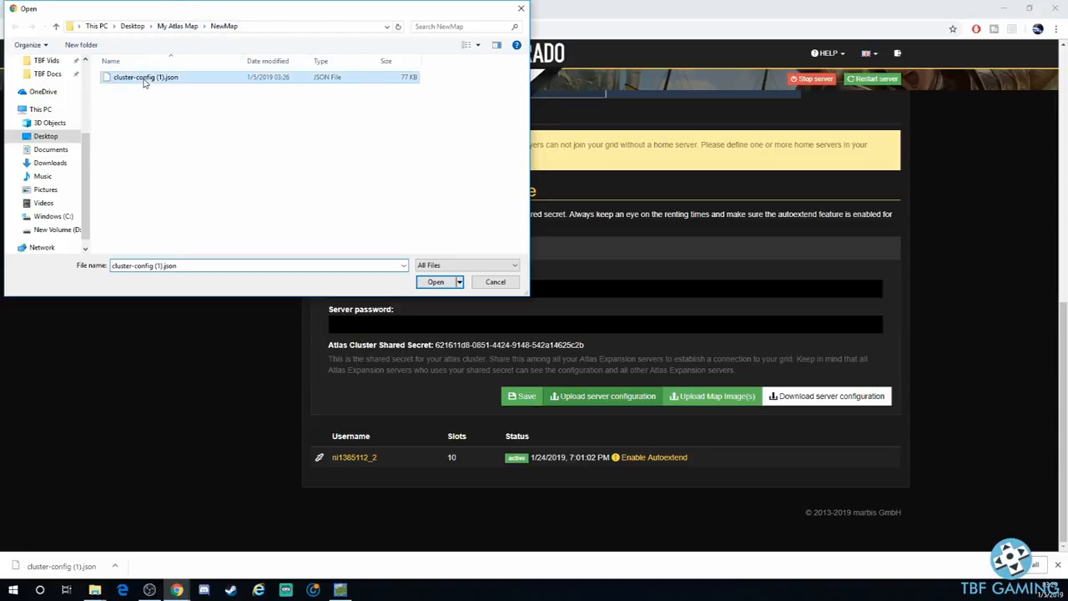
click(434, 280)
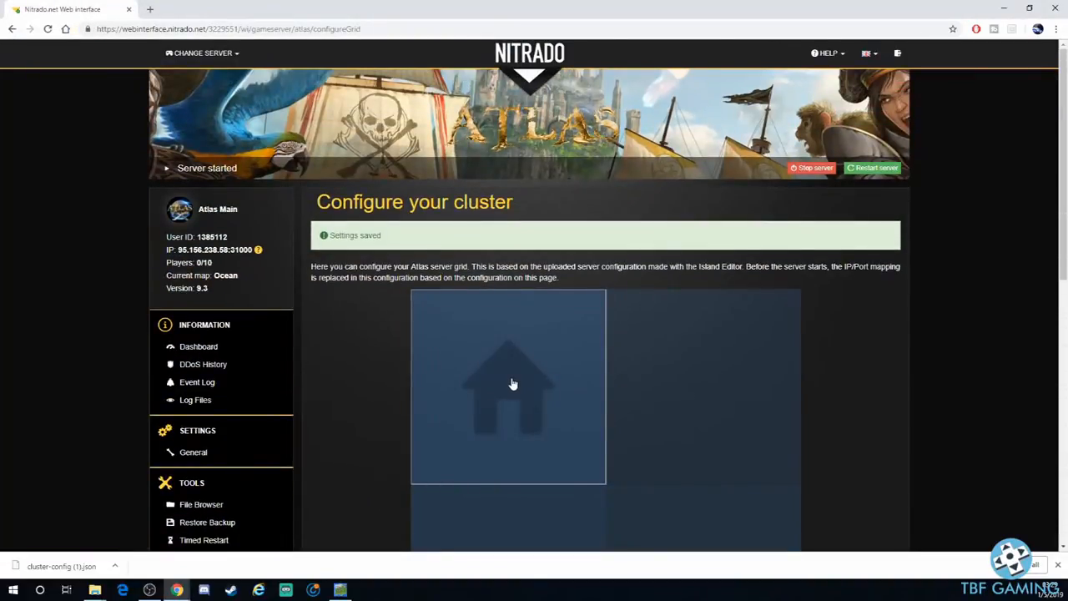
Assign node ni1385112_2 to the top-left grid cell and save
click(513, 384)
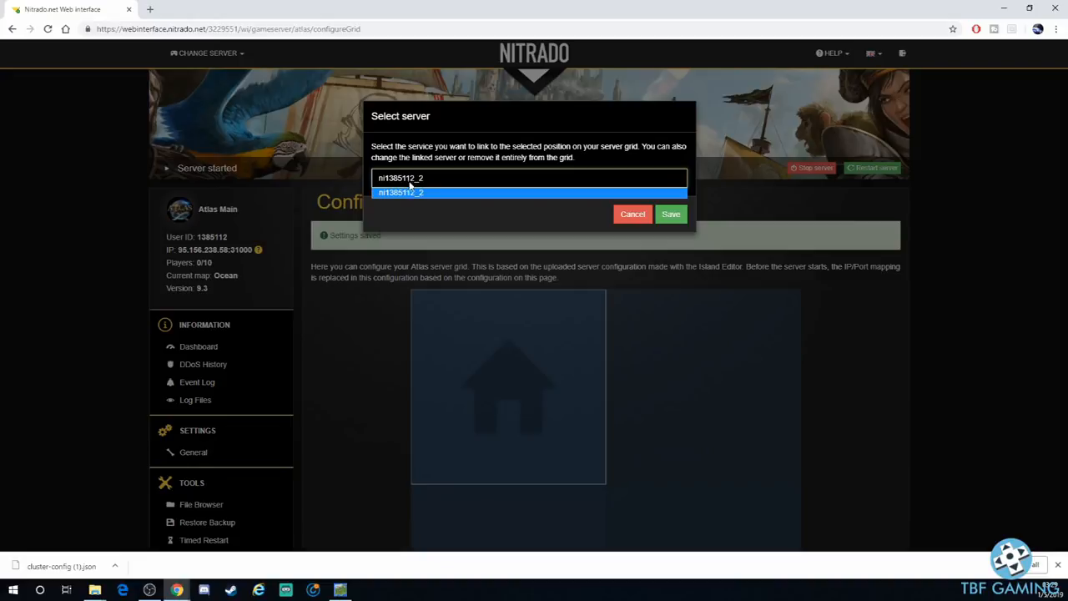
click(671, 213)
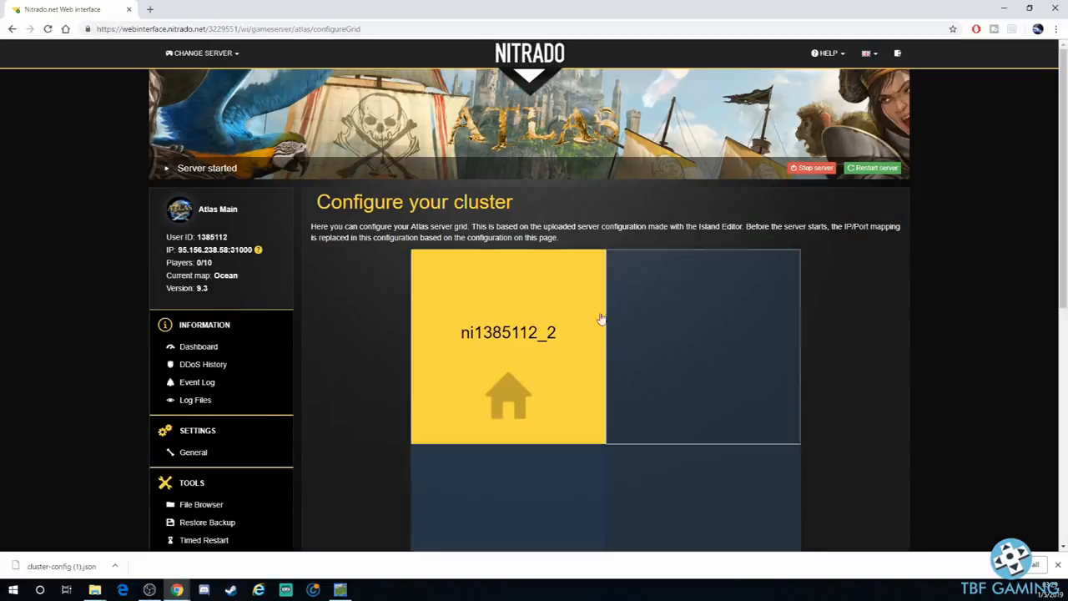
scroll(down, 3)
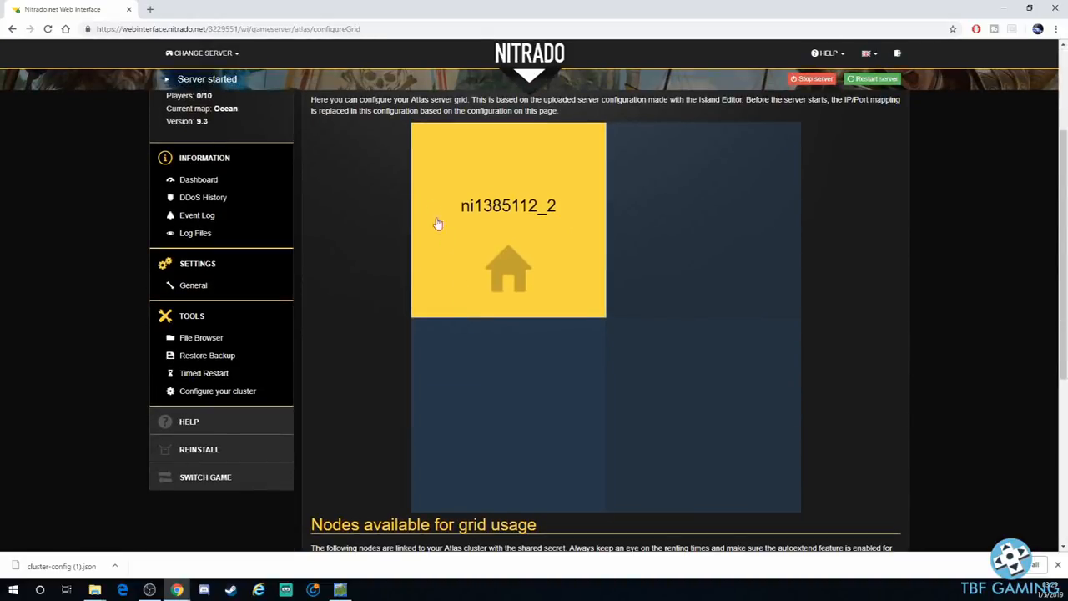
scroll(down, 3)
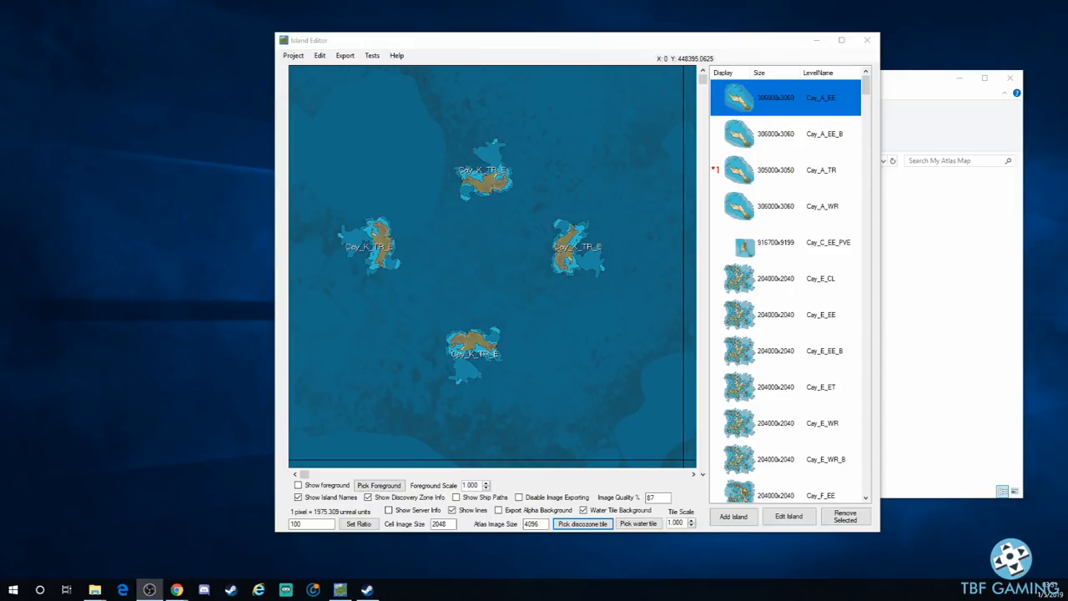
mouse_move(619, 401)
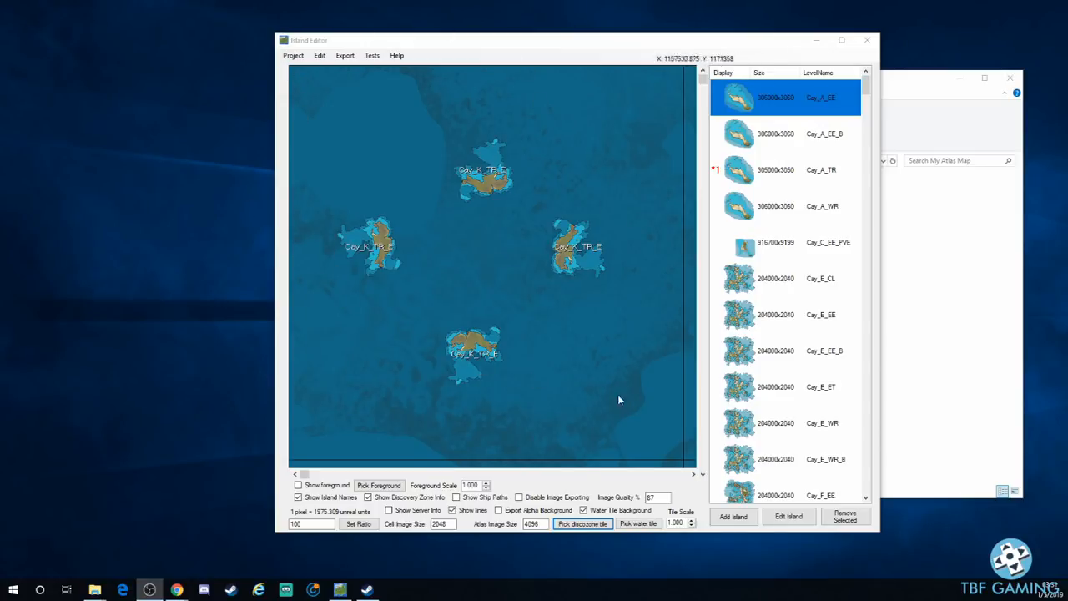
mouse_move(596, 200)
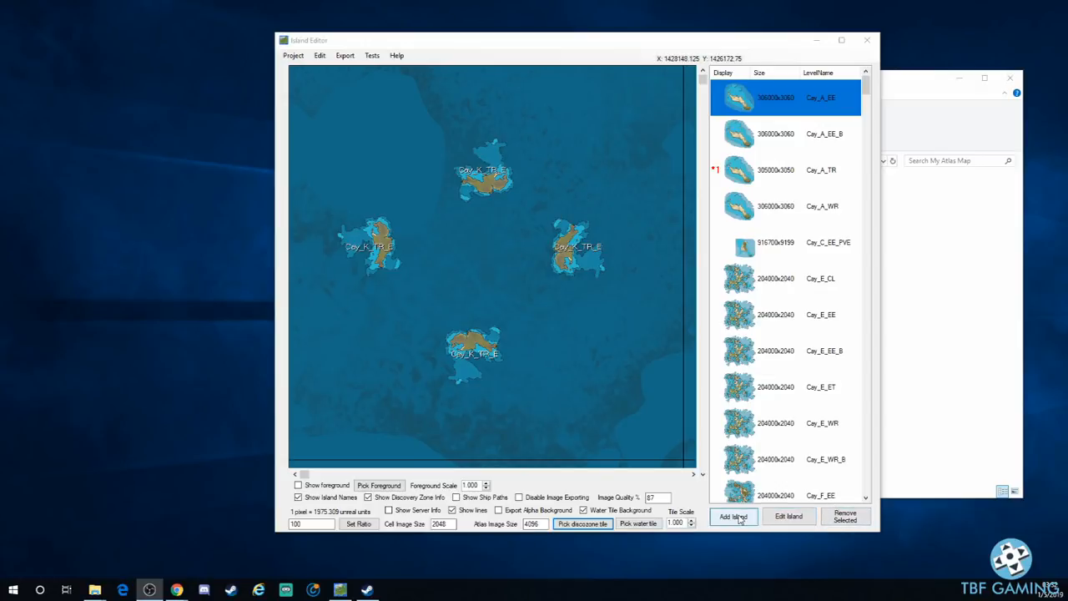
click(734, 516)
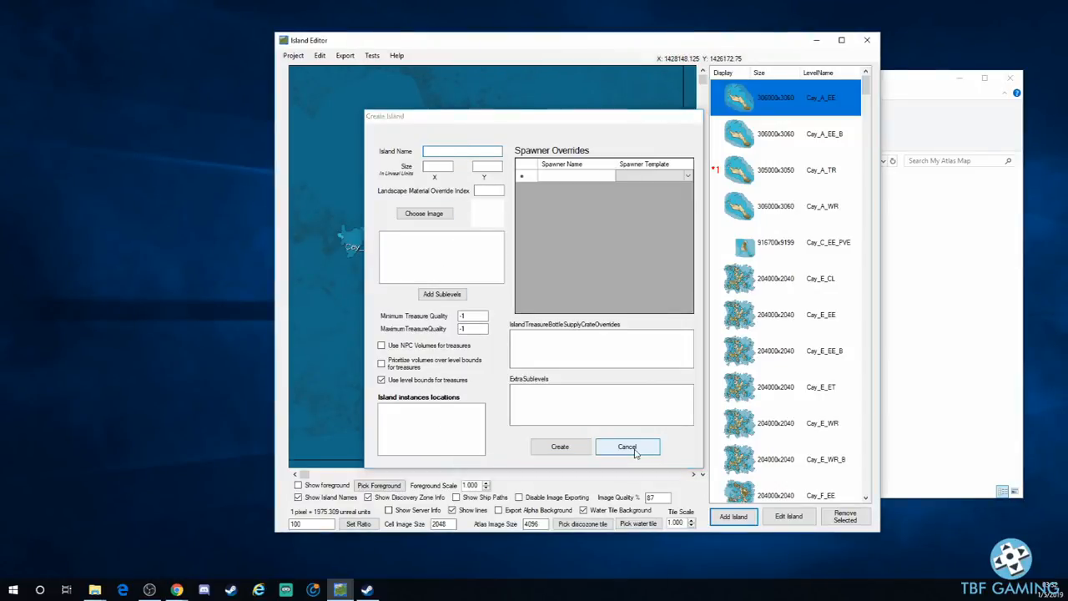
click(628, 448)
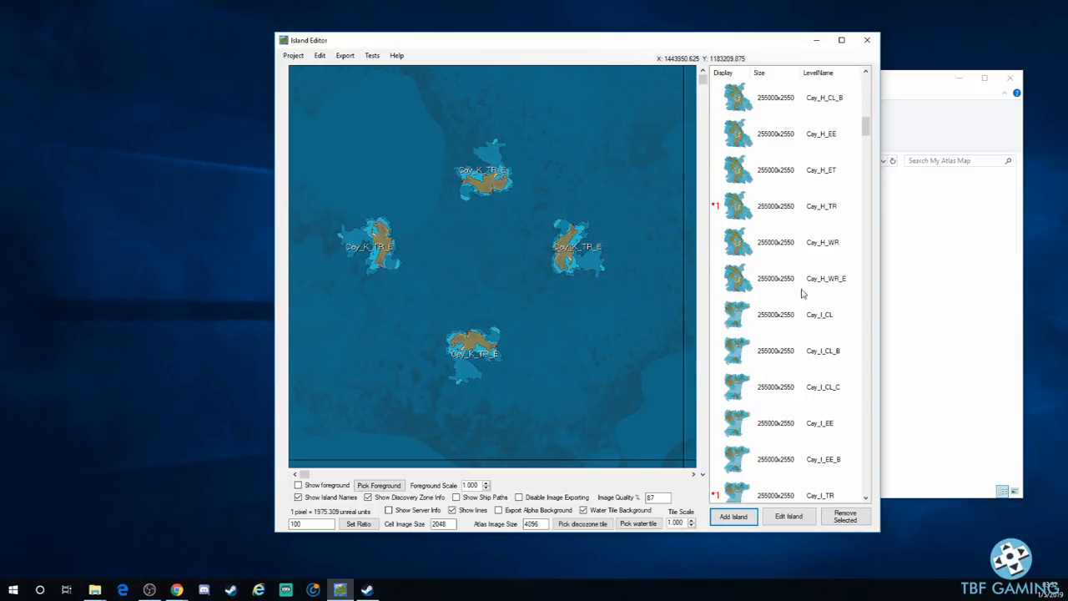
scroll(down, 3)
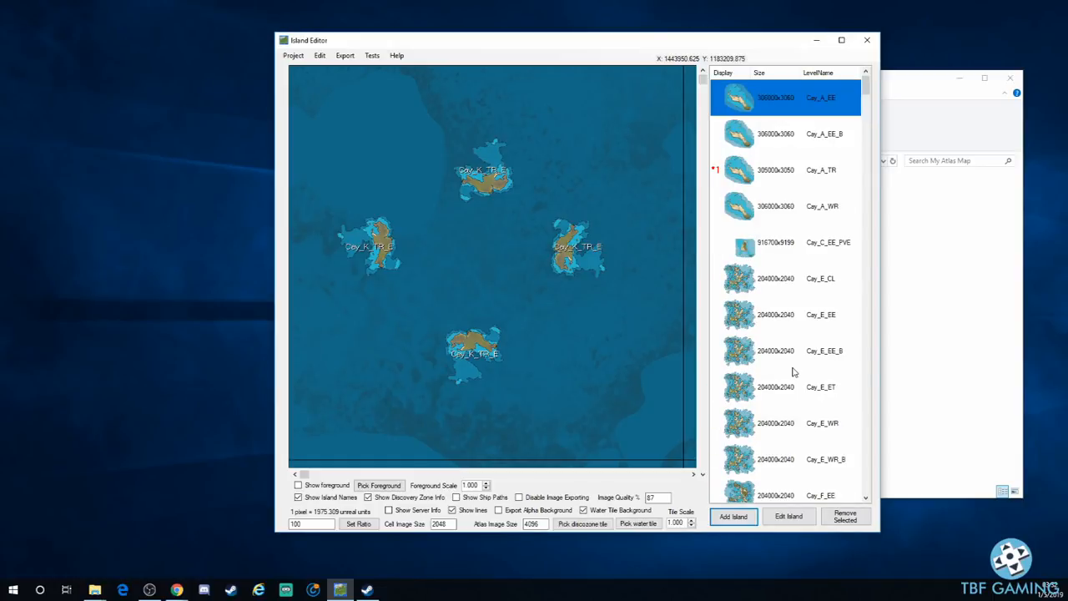
mouse_move(478, 163)
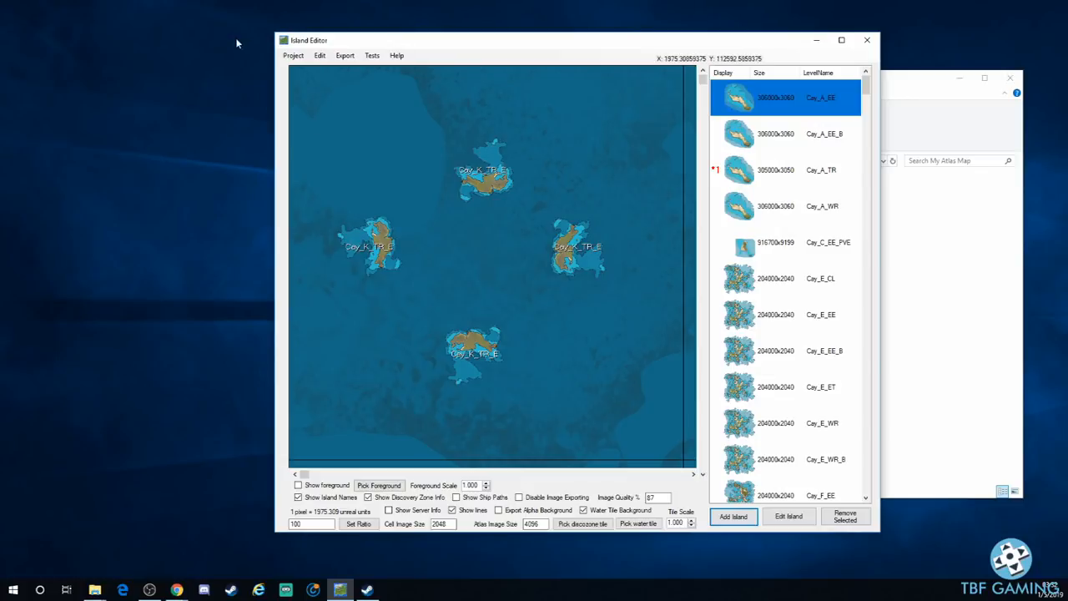
mouse_move(418, 190)
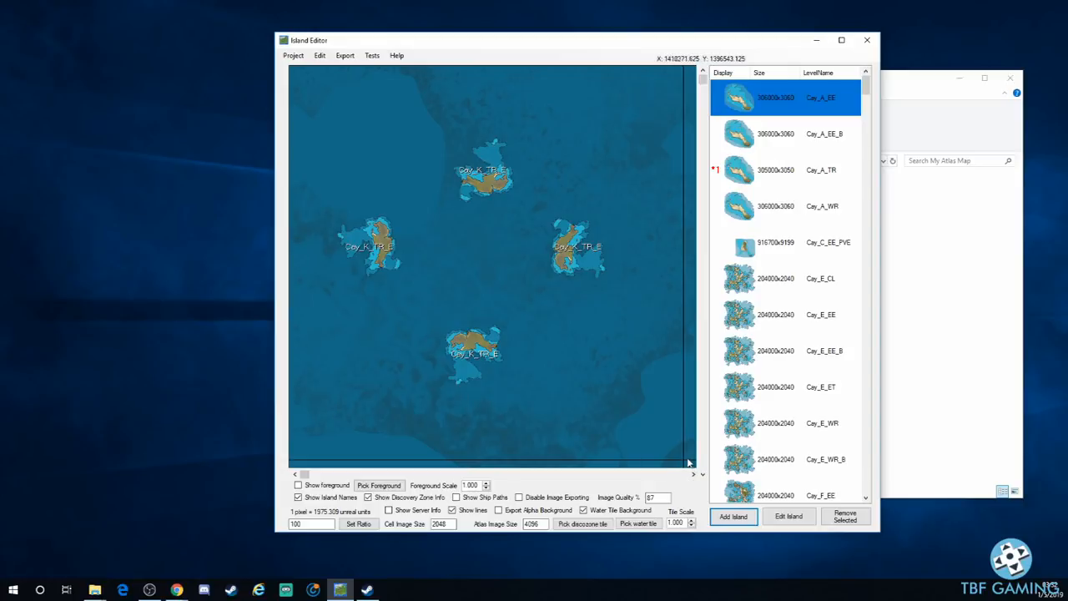
mouse_move(491, 377)
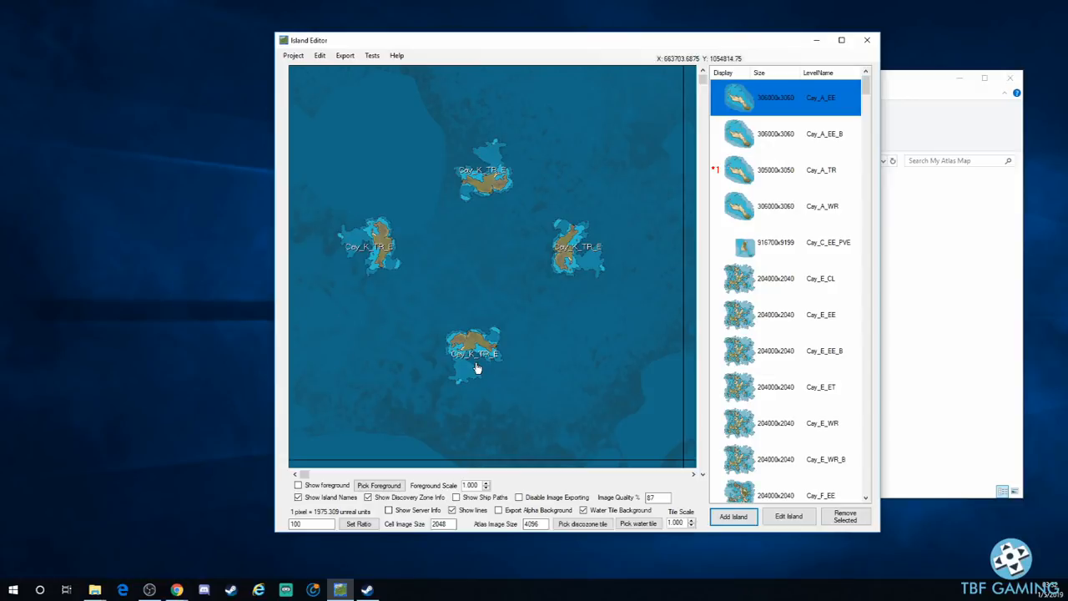
mouse_move(477, 365)
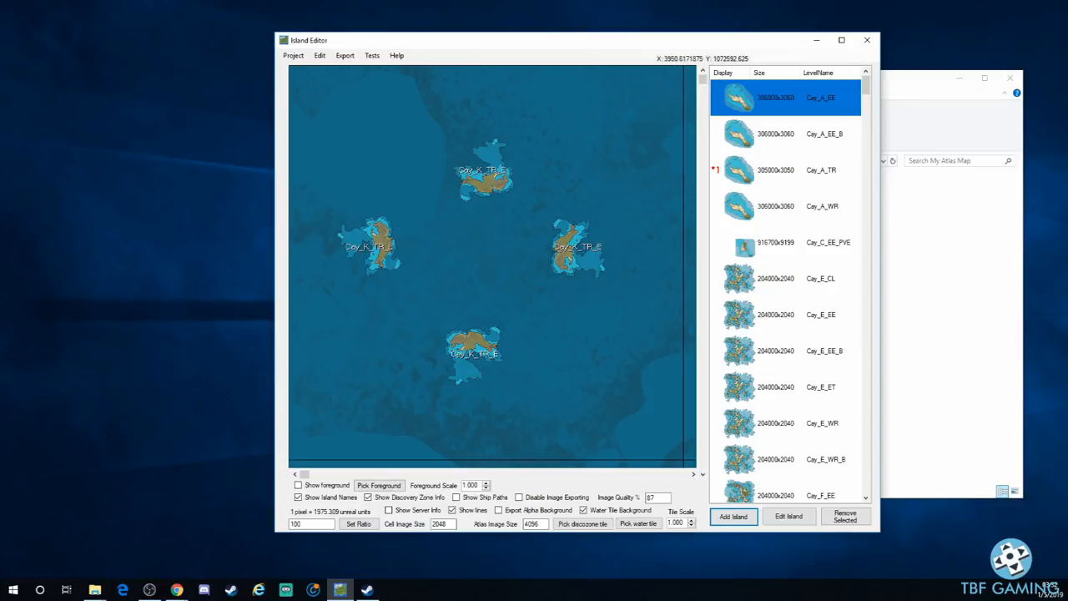